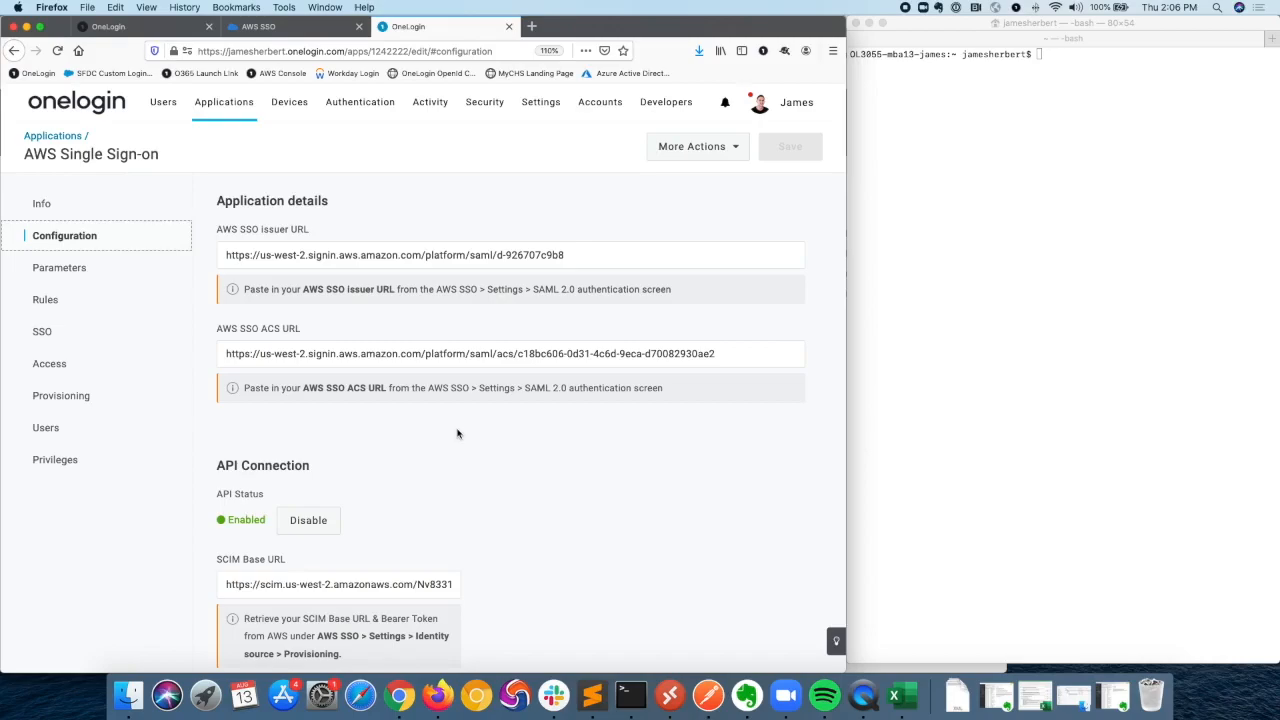
mouse_move(356, 398)
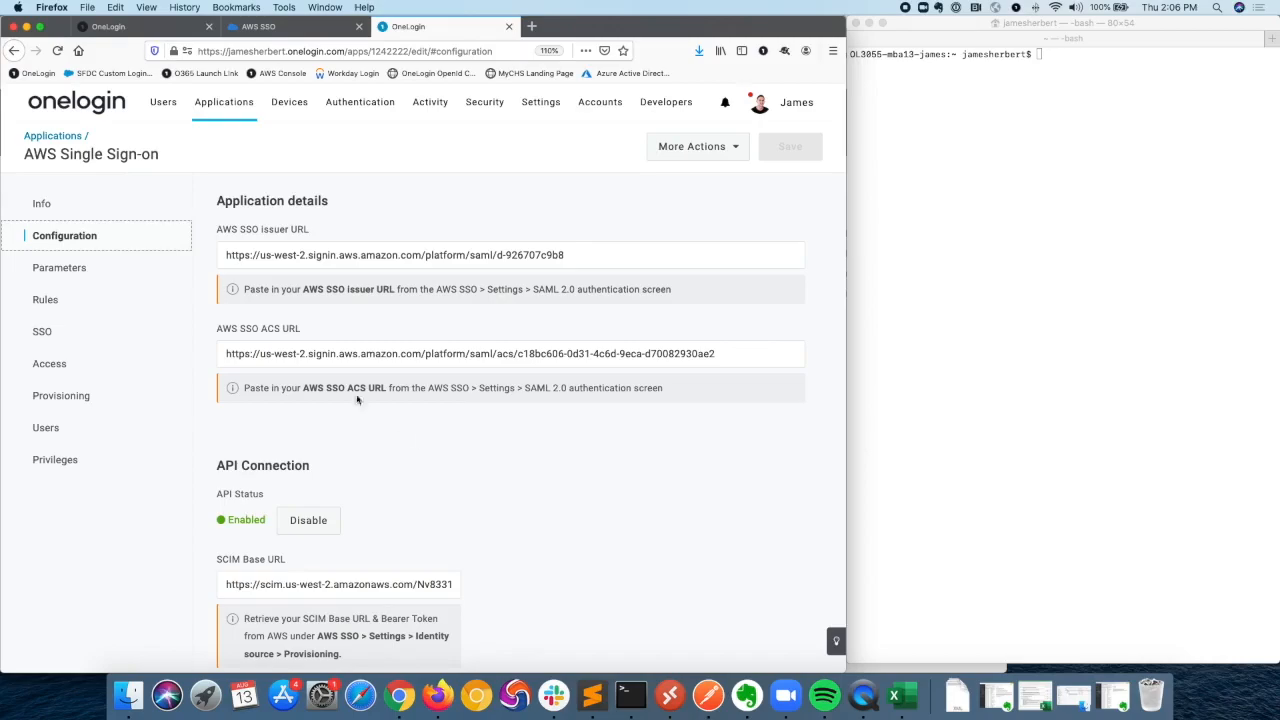
mouse_move(16, 172)
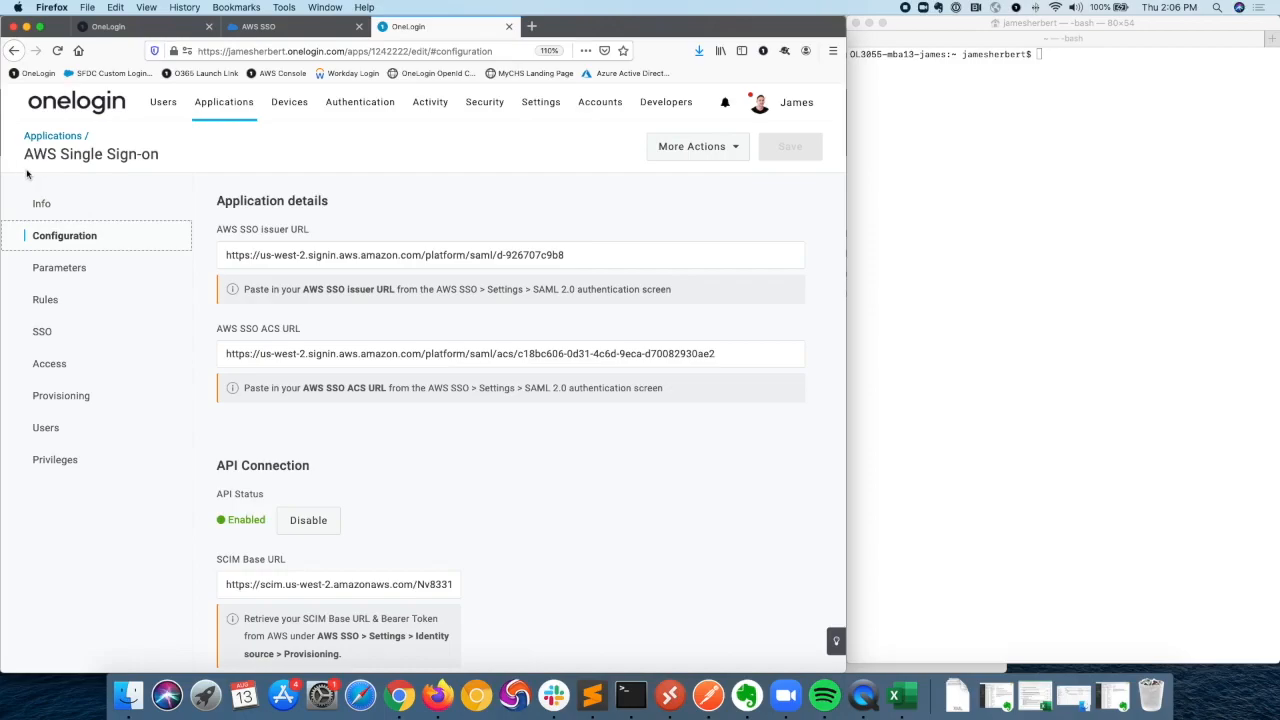
mouse_move(64, 156)
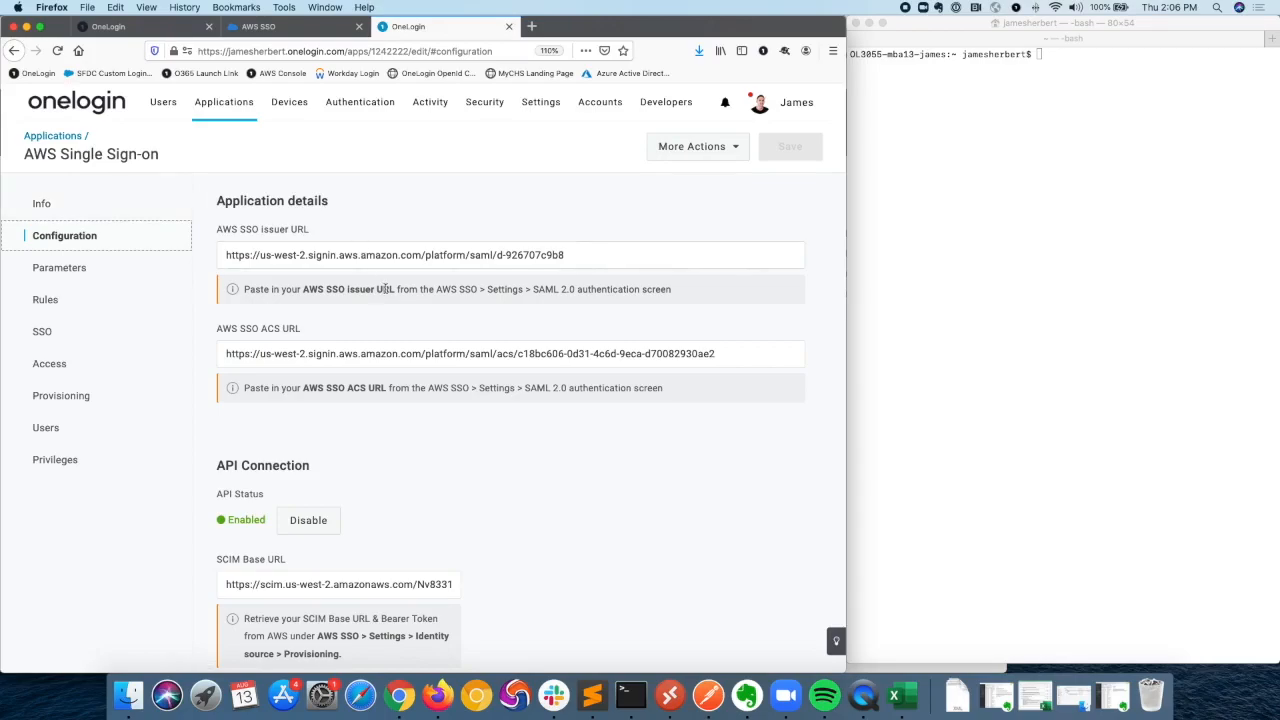
mouse_move(408, 202)
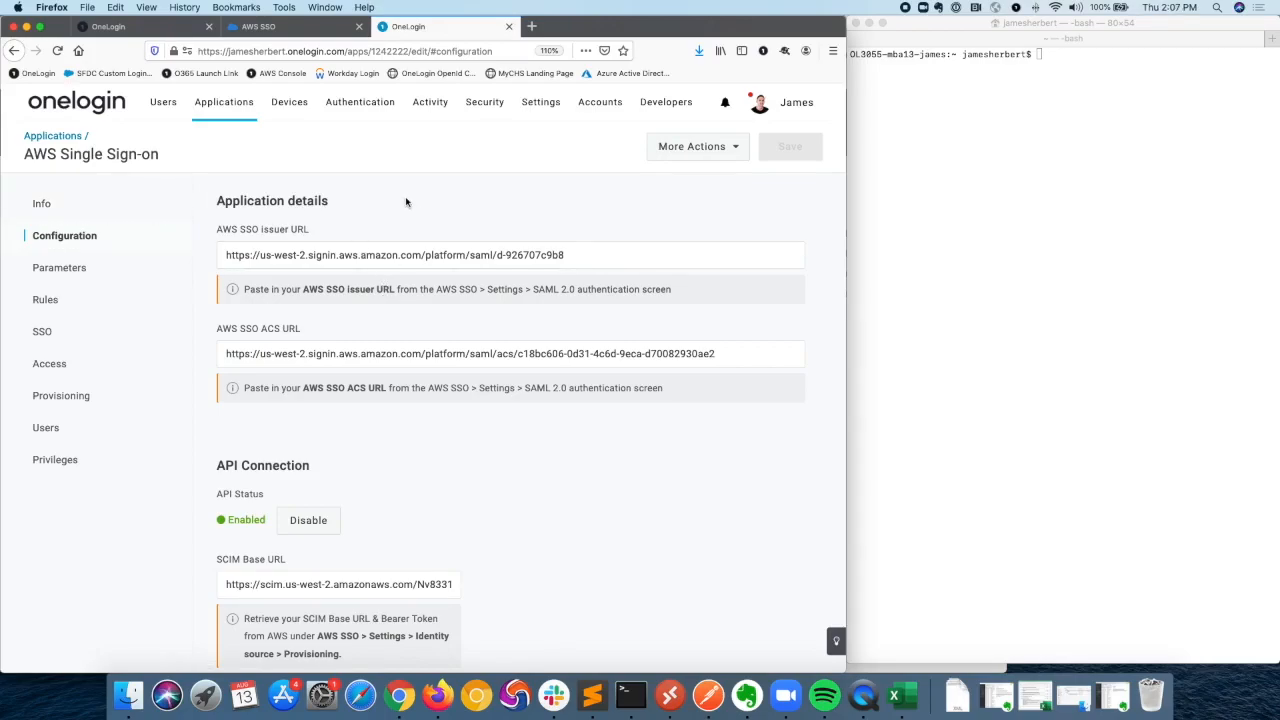
mouse_move(720, 176)
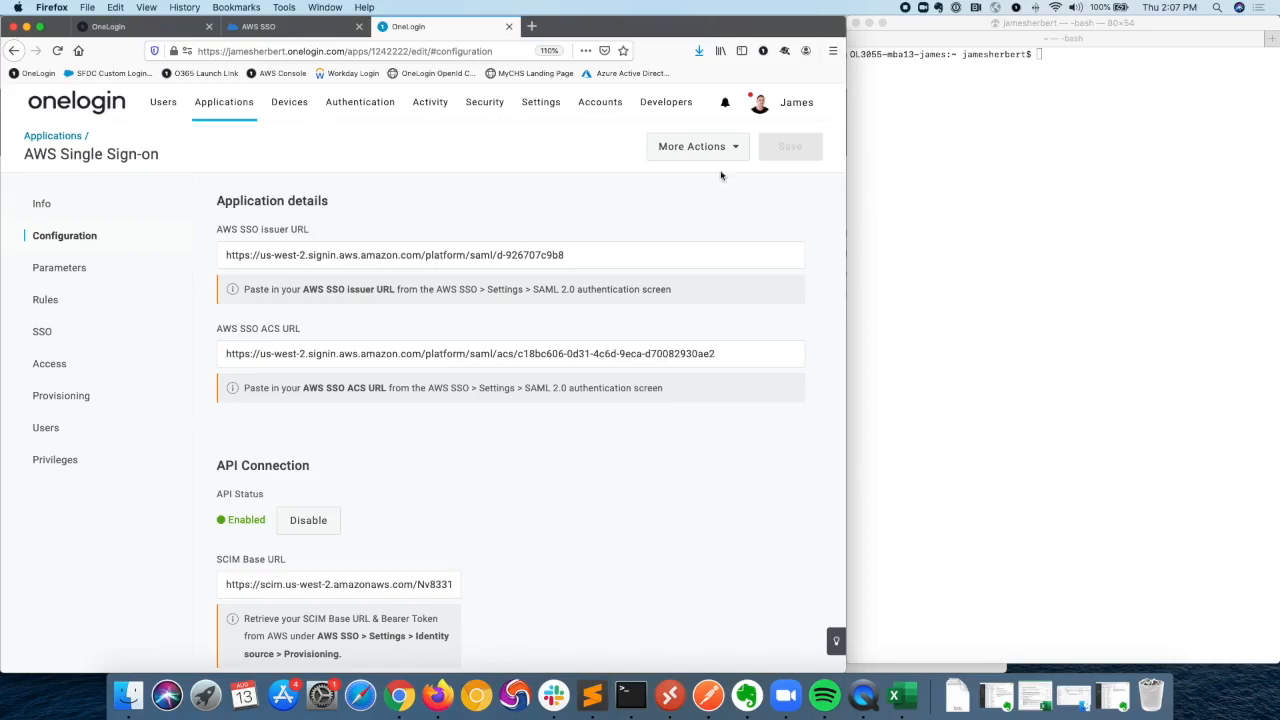
Step: Review the AWS SSO SAML 2.0 authentication settings and their ACS and issuer metadata URLs
click(696, 146)
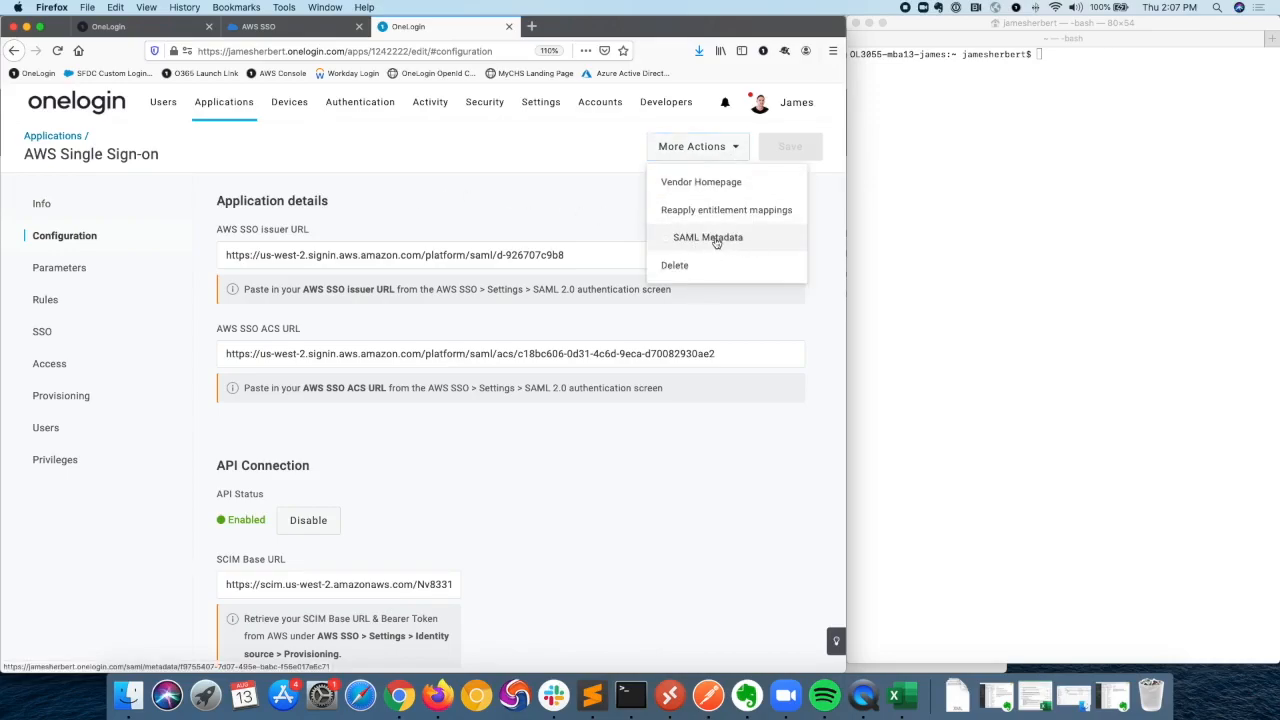
mouse_move(754, 242)
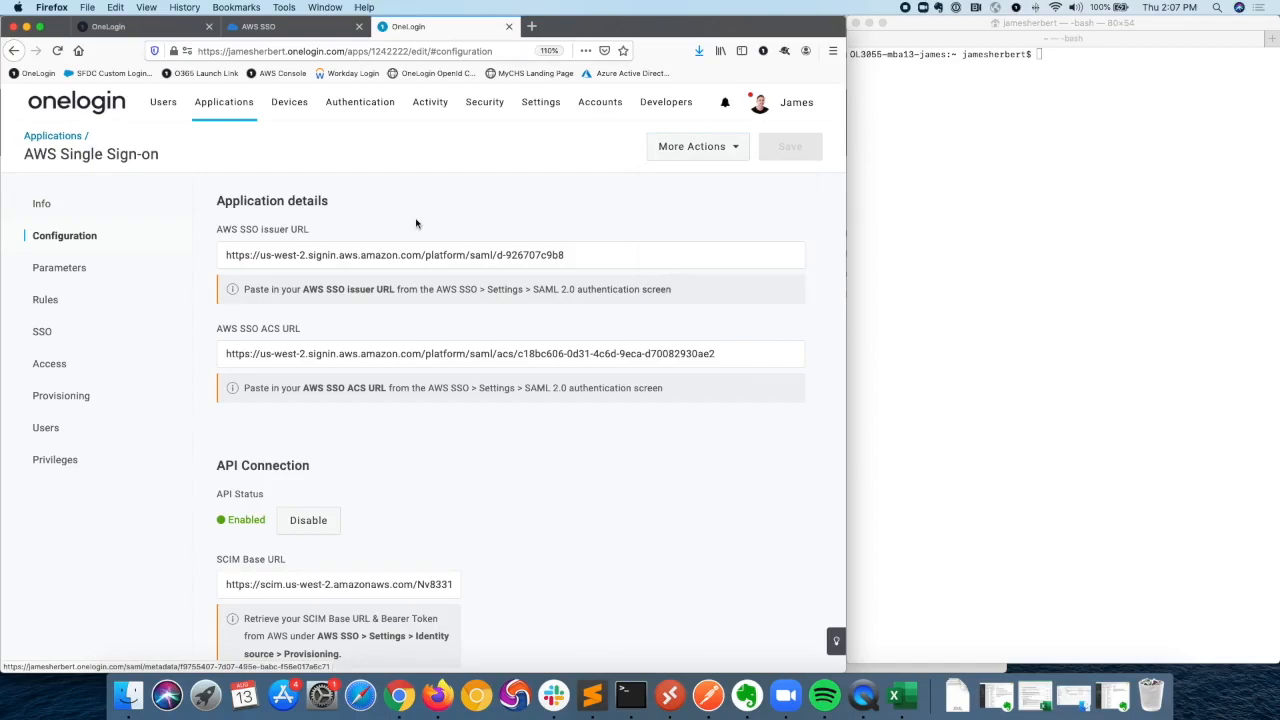
click(290, 32)
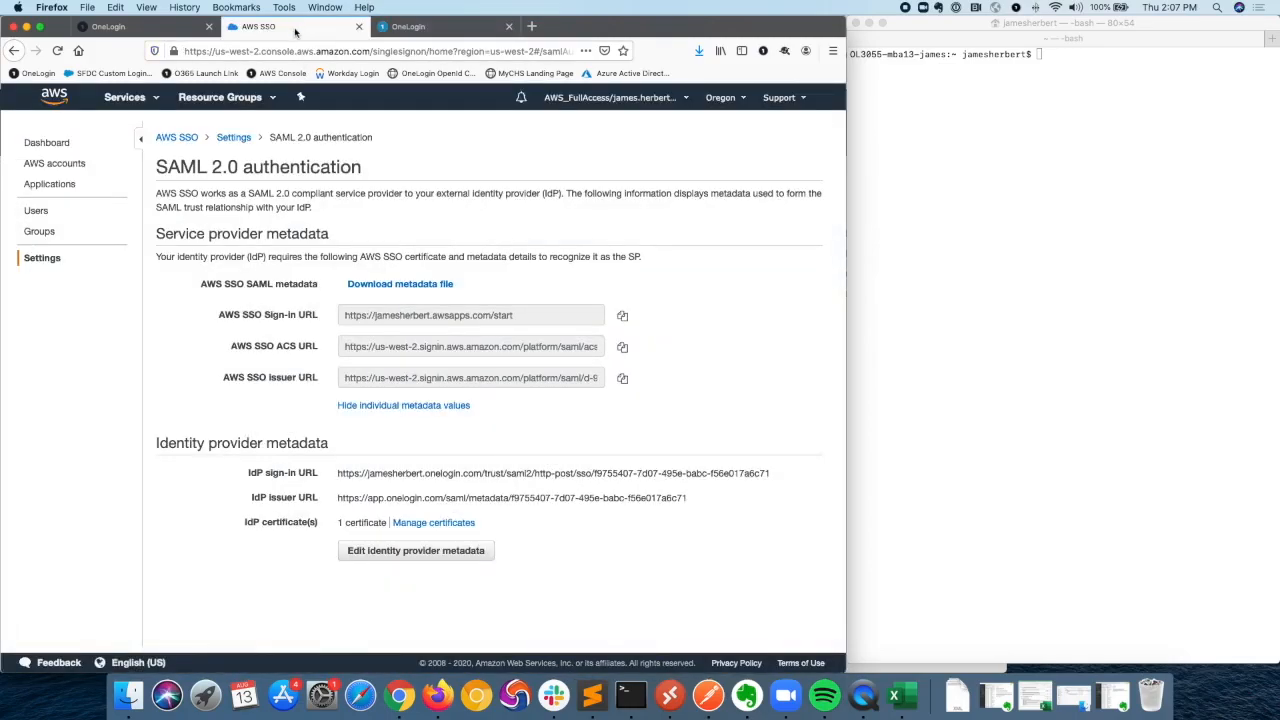
mouse_move(176, 116)
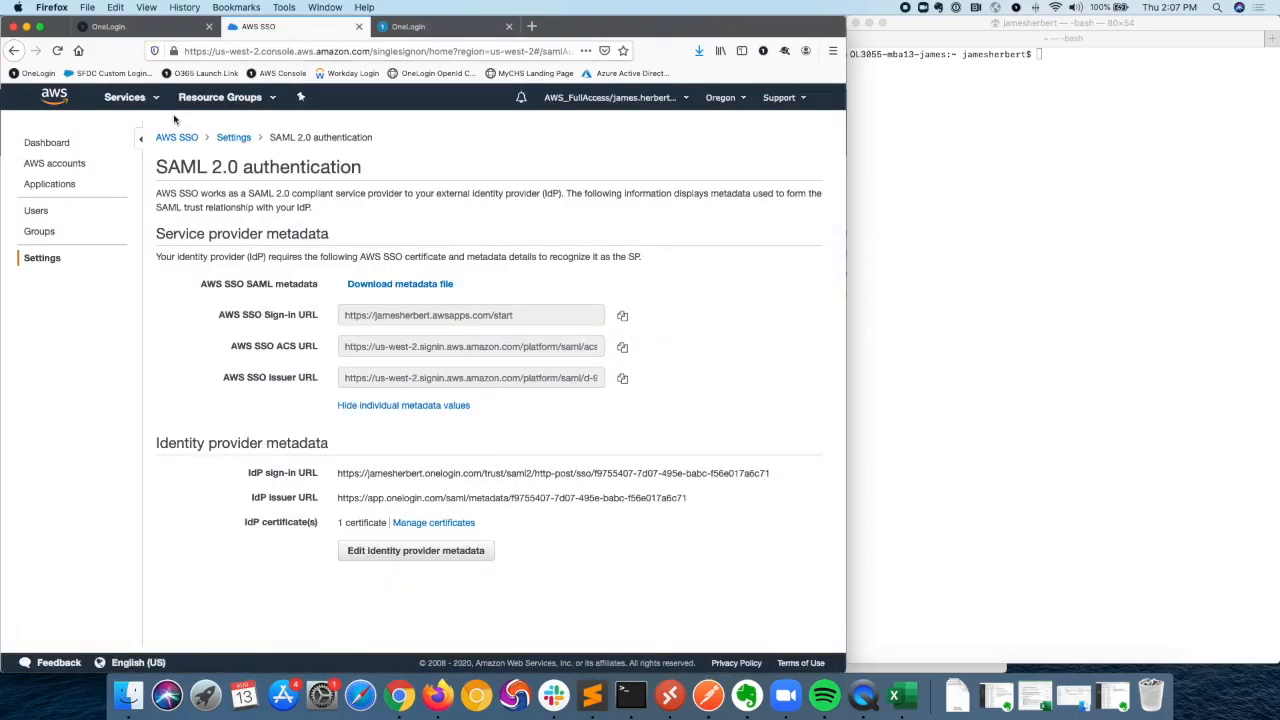
mouse_move(178, 144)
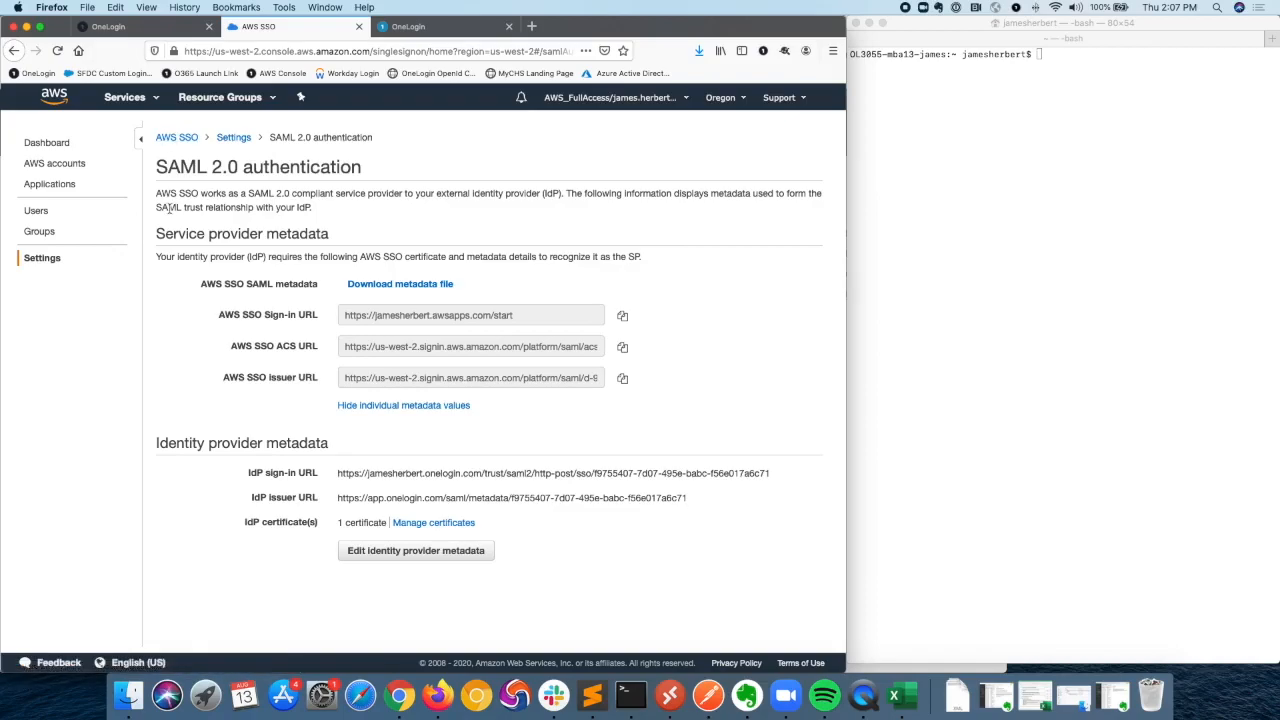
mouse_move(196, 308)
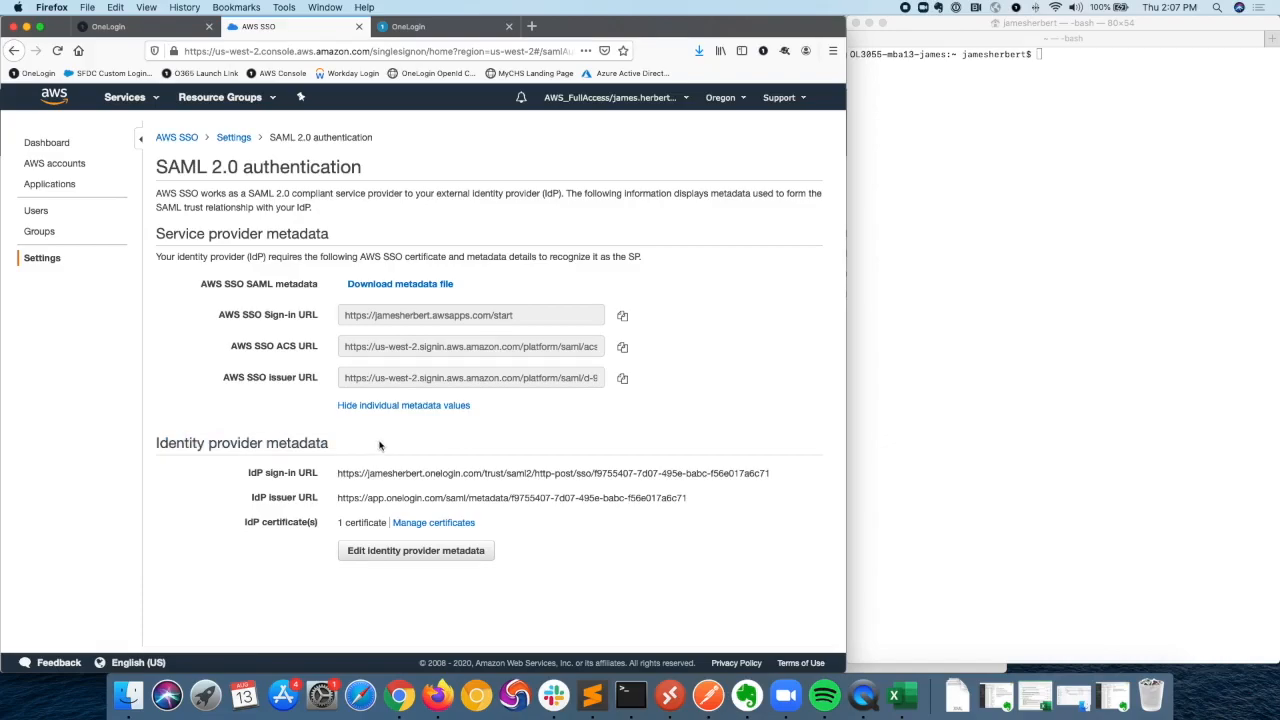
mouse_move(372, 444)
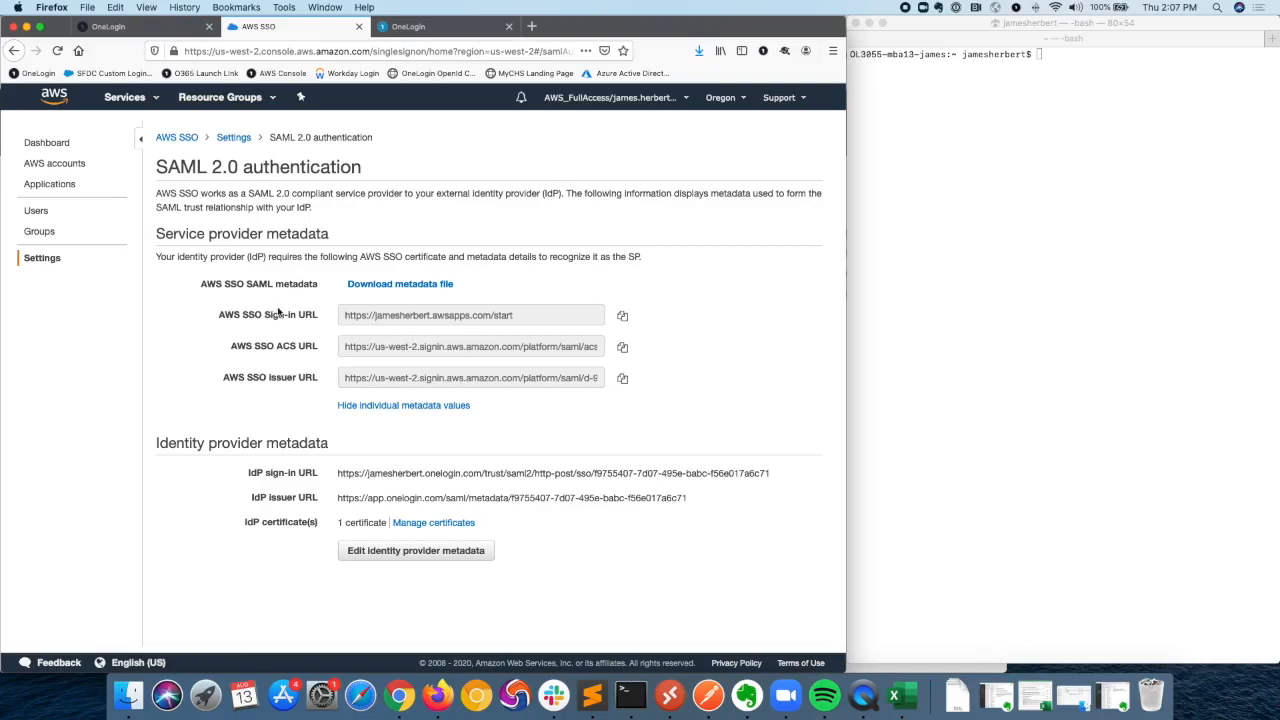
mouse_move(224, 348)
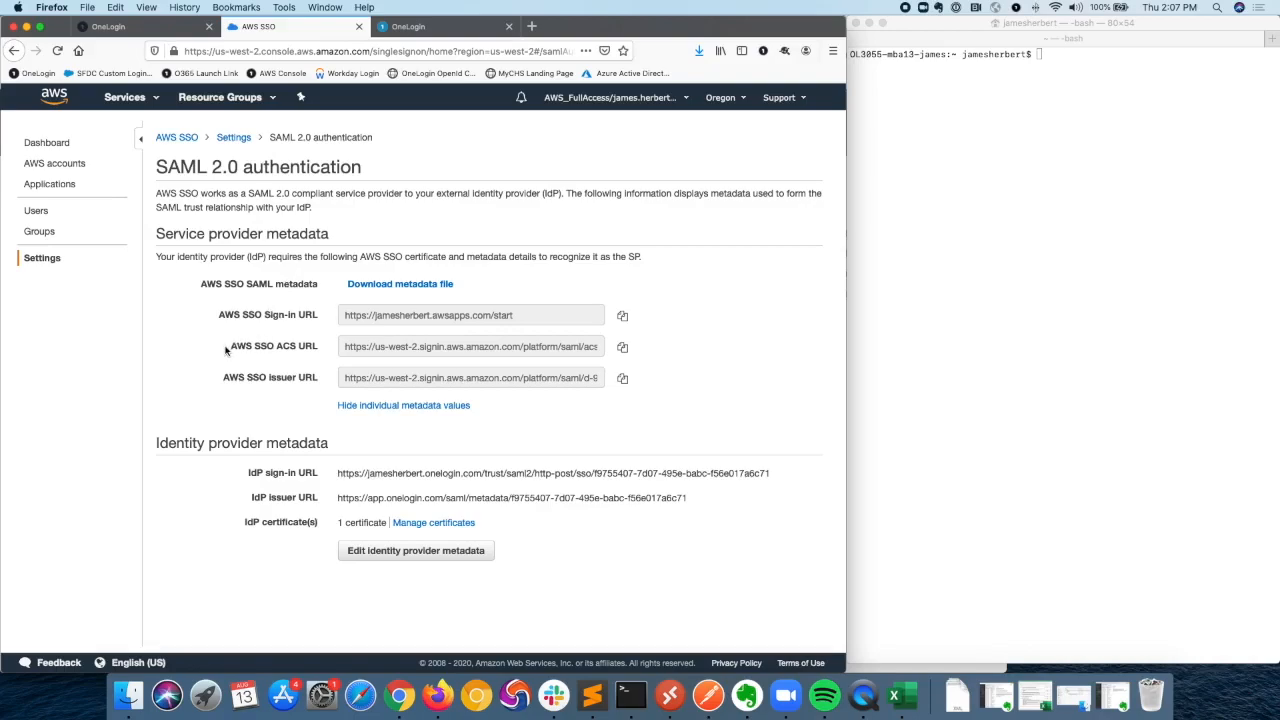
double_click(272, 344)
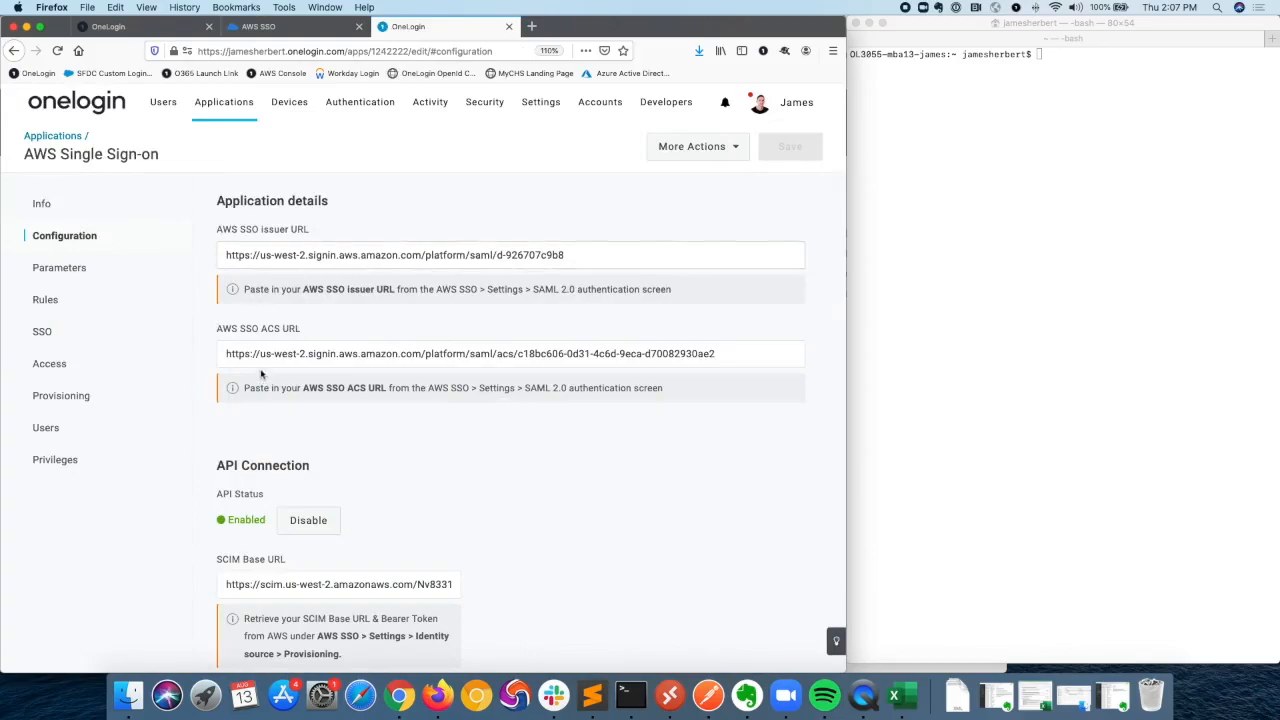
mouse_move(390, 352)
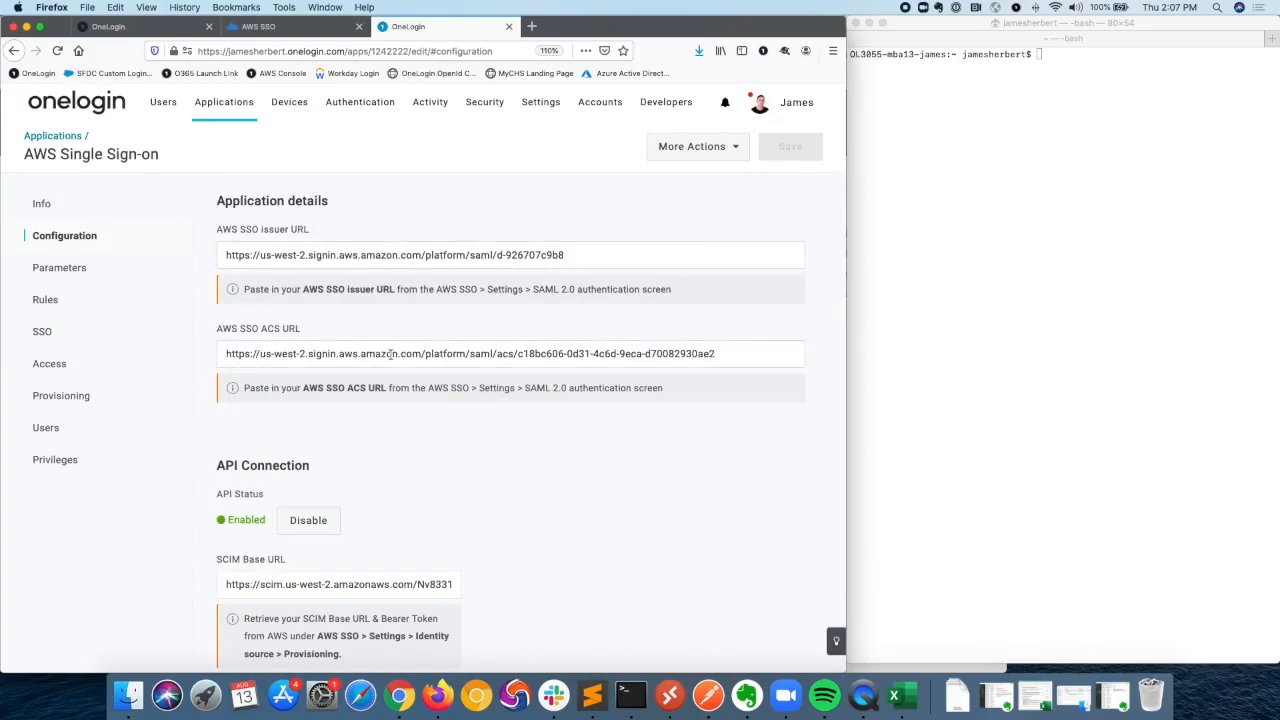
Step: Scroll the AWS Single Sign-on configuration down to the SCIM base URL and bearer token
scroll(down, 3)
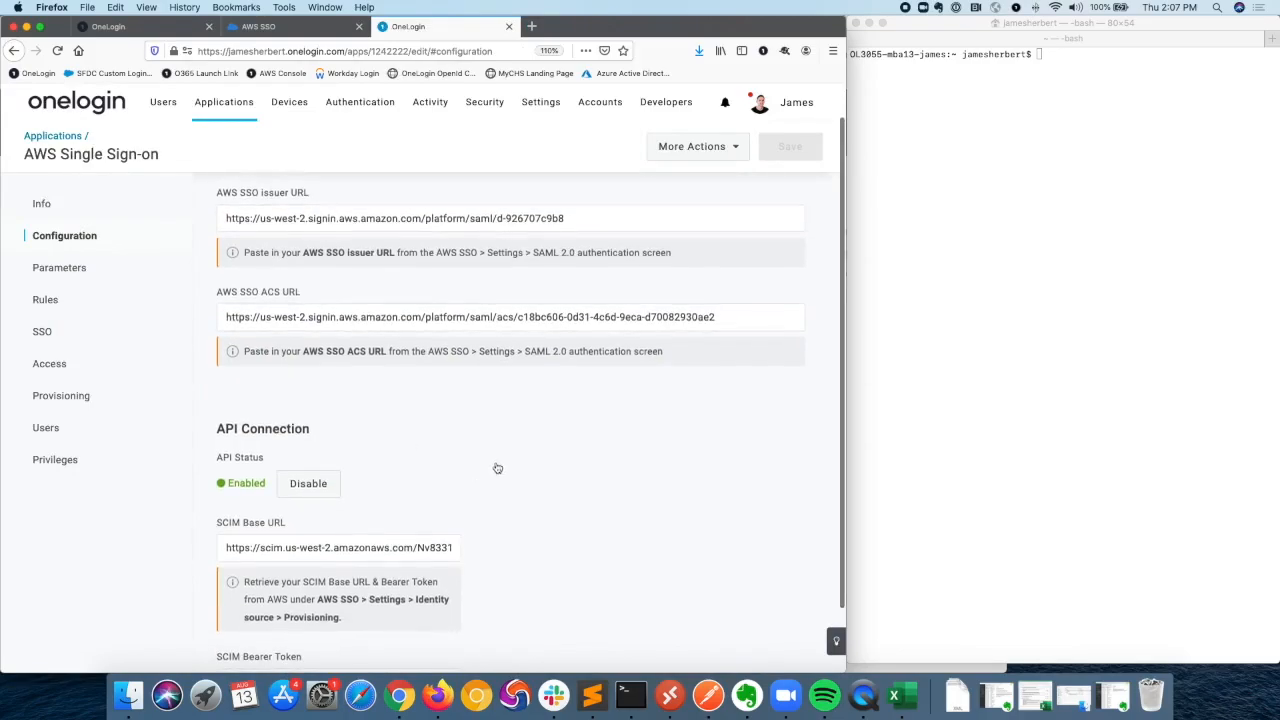
scroll(down, 3)
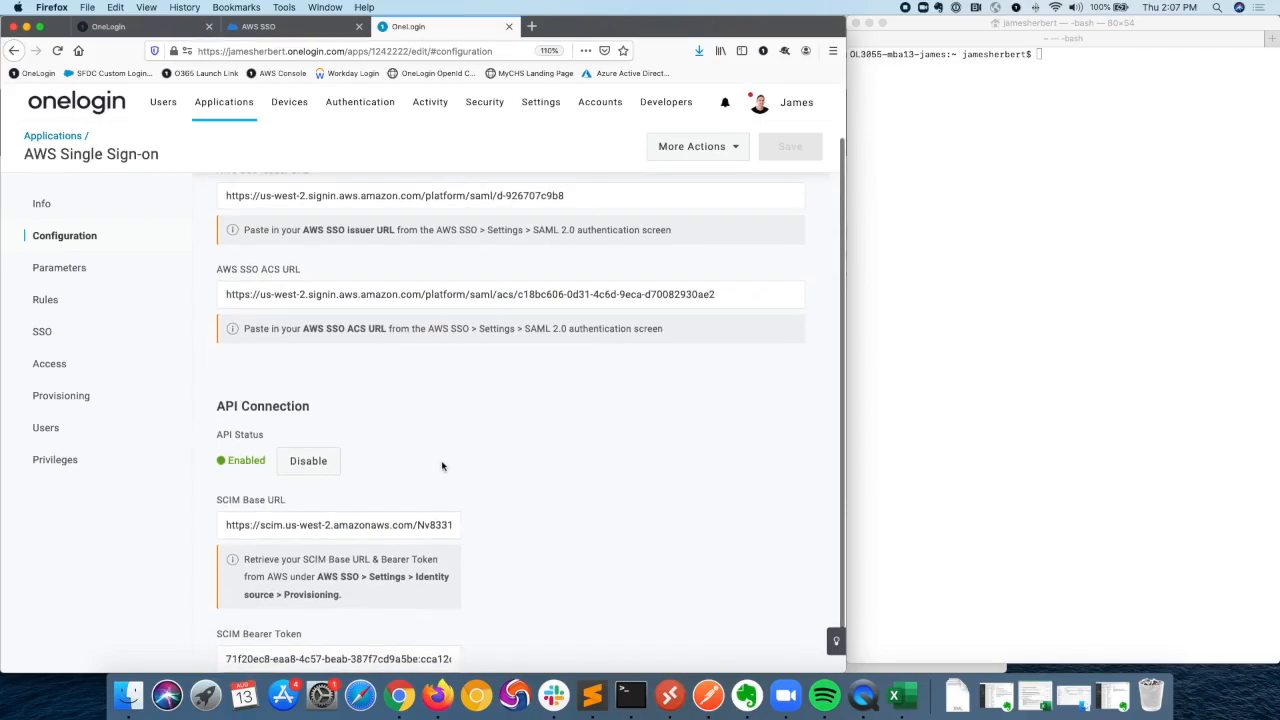
mouse_move(468, 460)
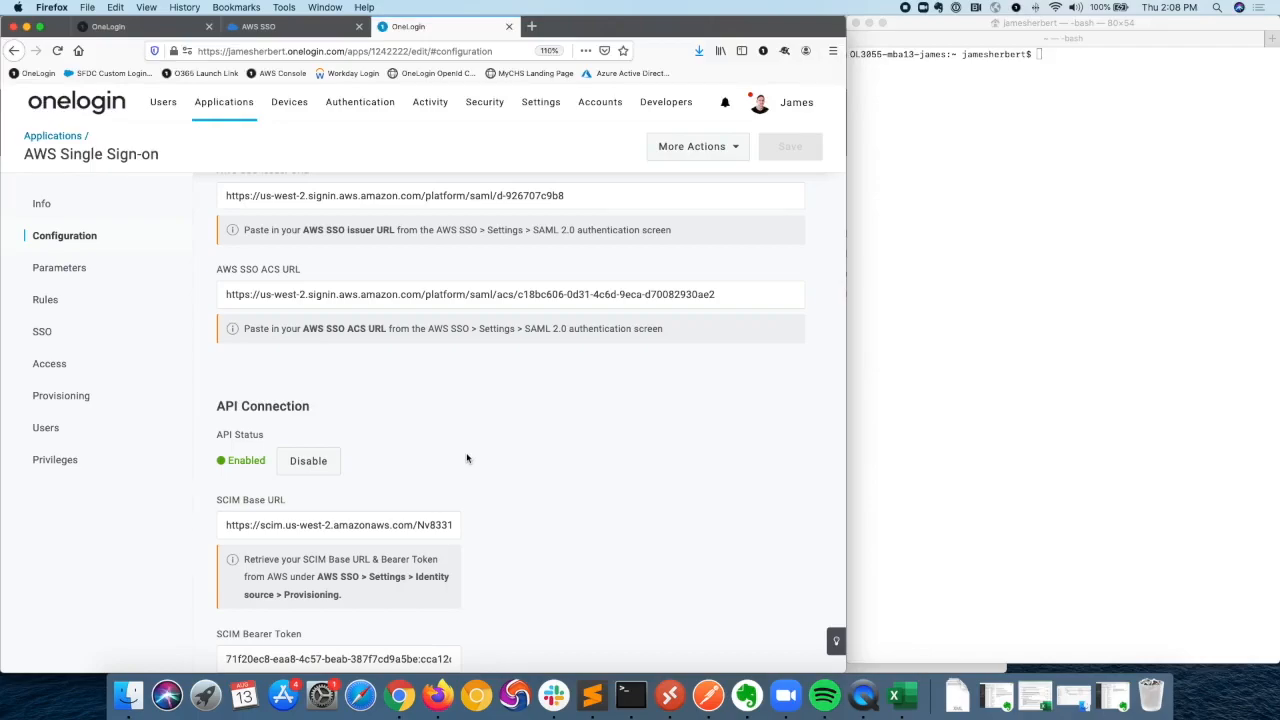
mouse_move(472, 458)
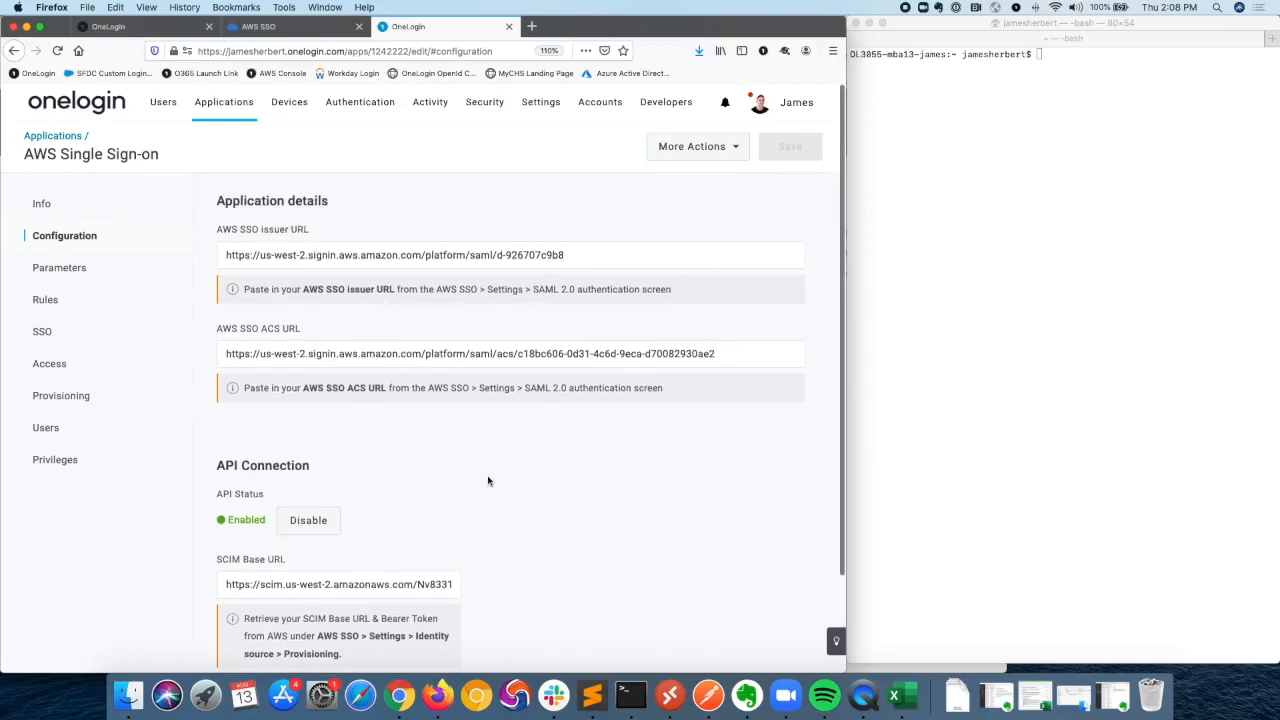
click(1084, 342)
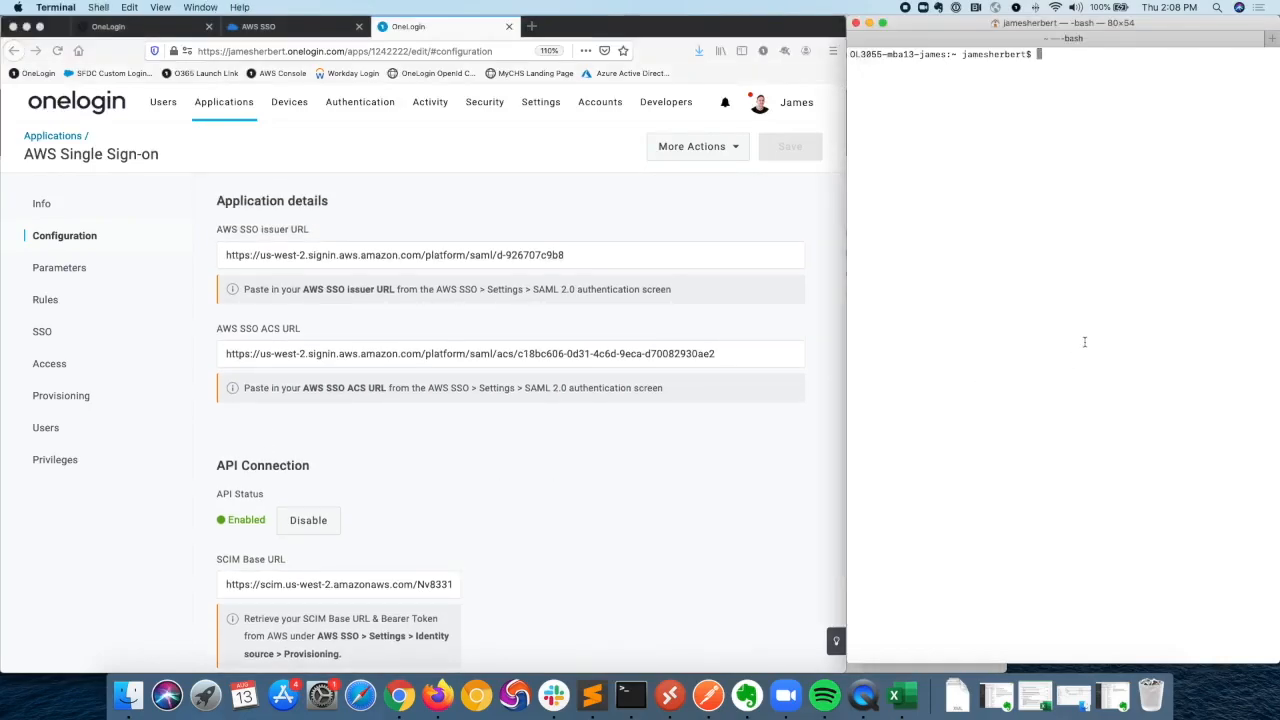
mouse_move(1038, 220)
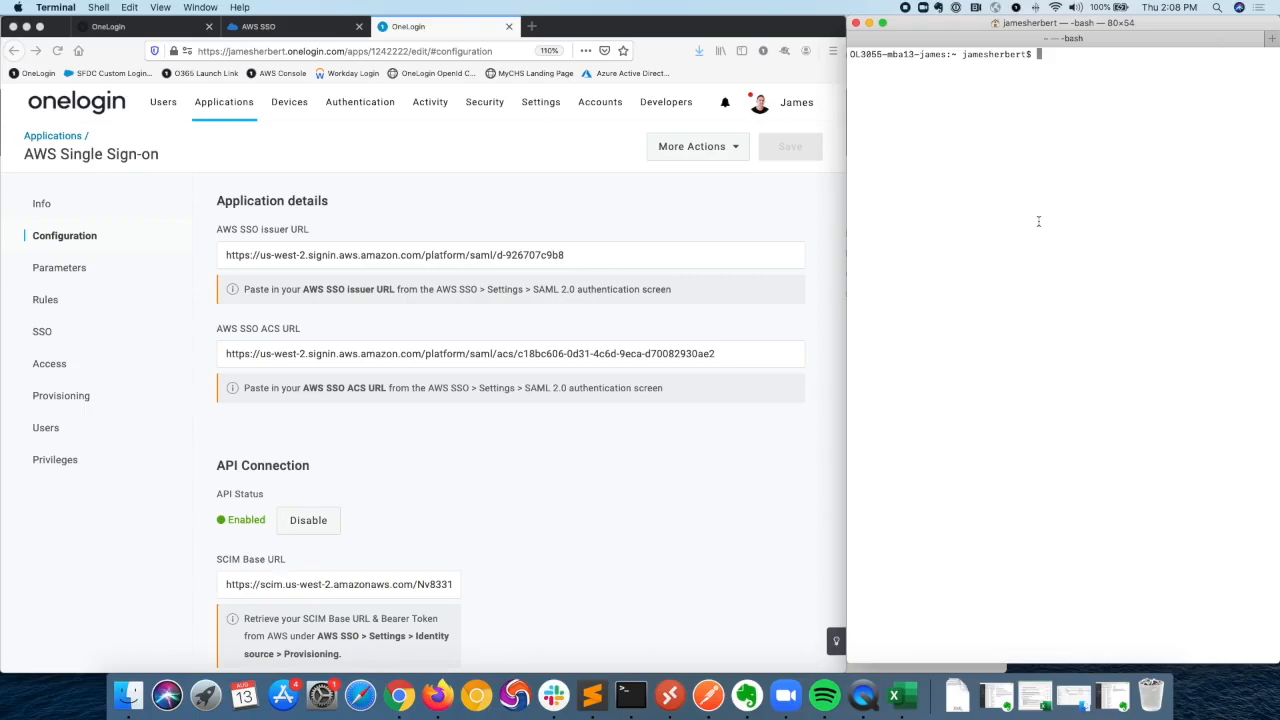
mouse_move(1040, 218)
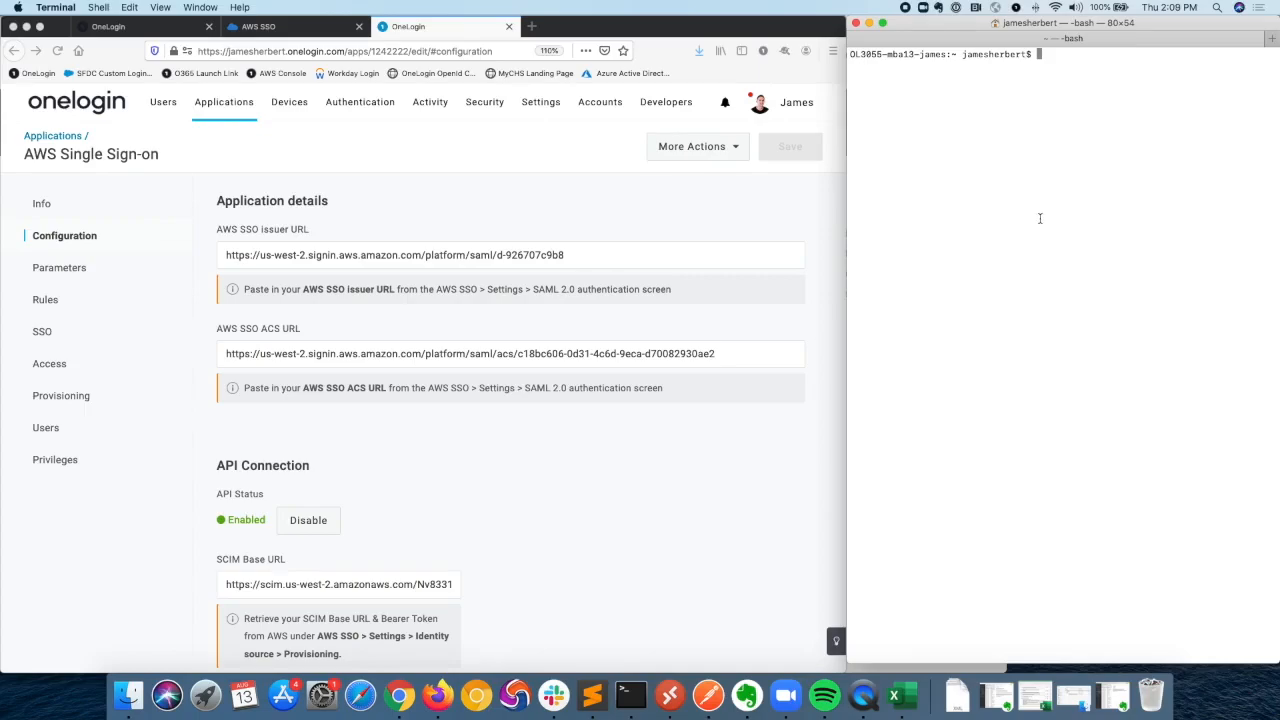
mouse_move(1050, 216)
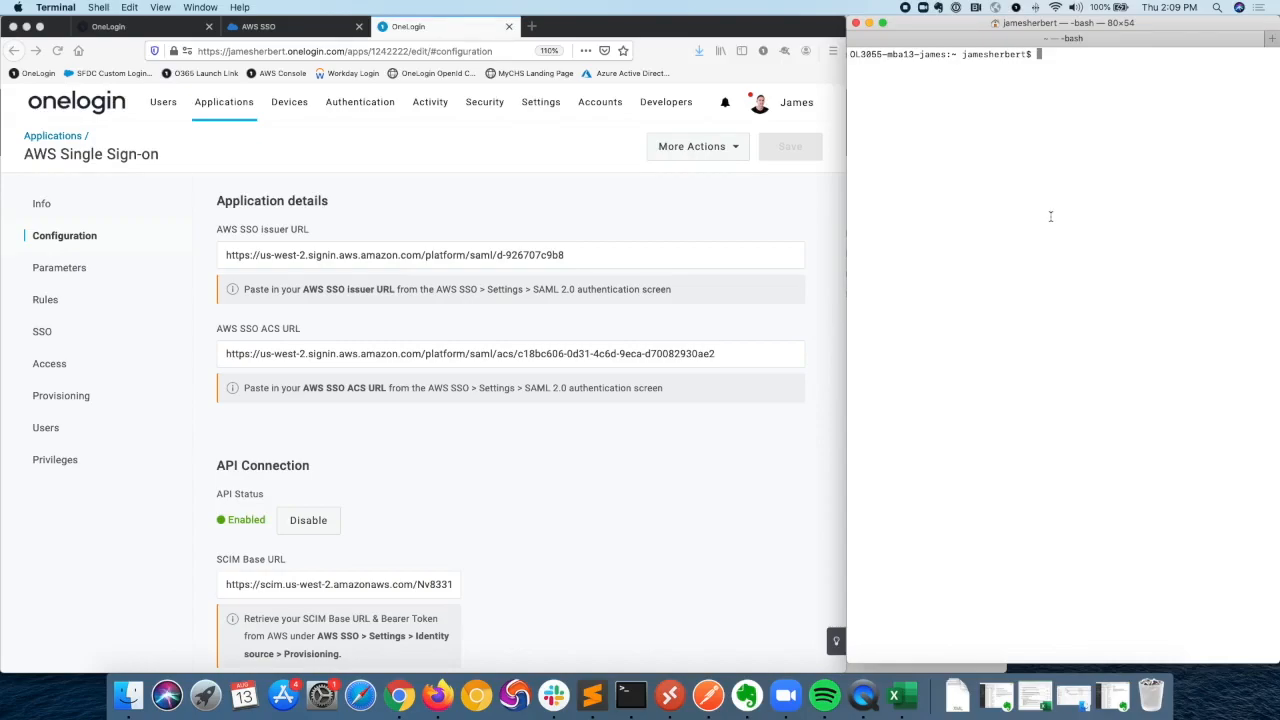
Step: Enter the command 'aws sso login --profile Admin' at the Terminal prompt
text(aws)
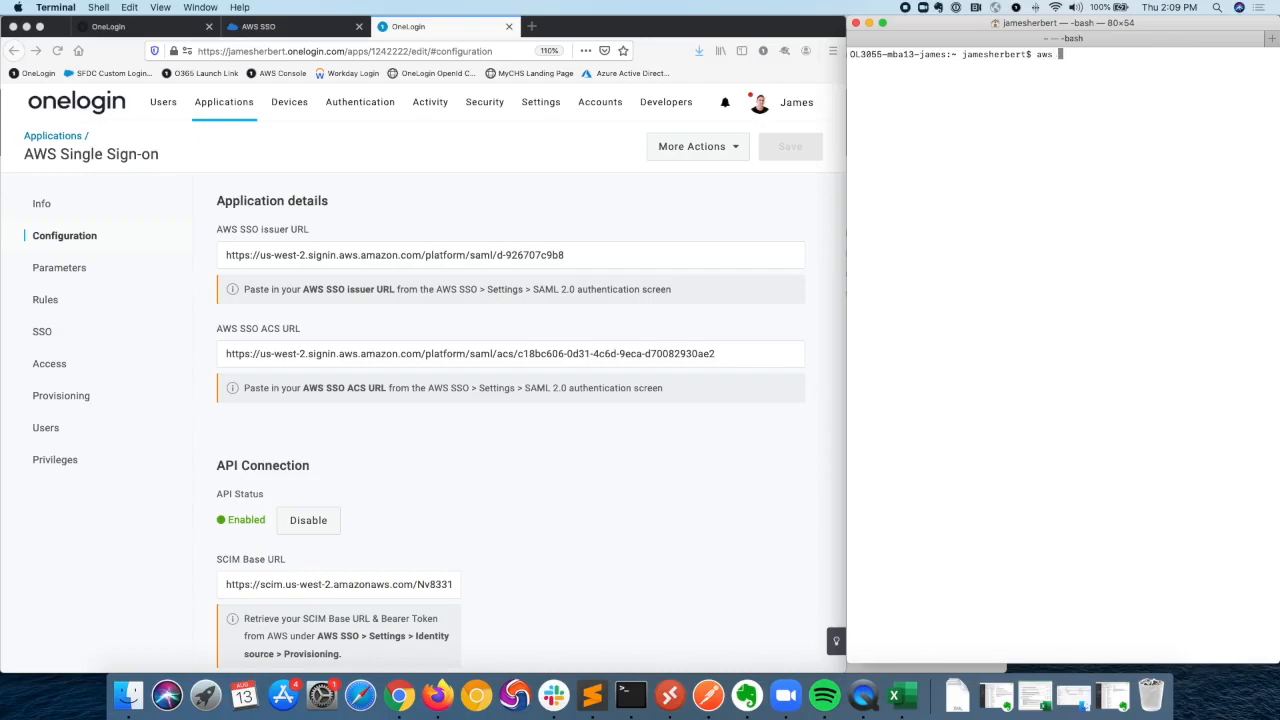
text(sso login)
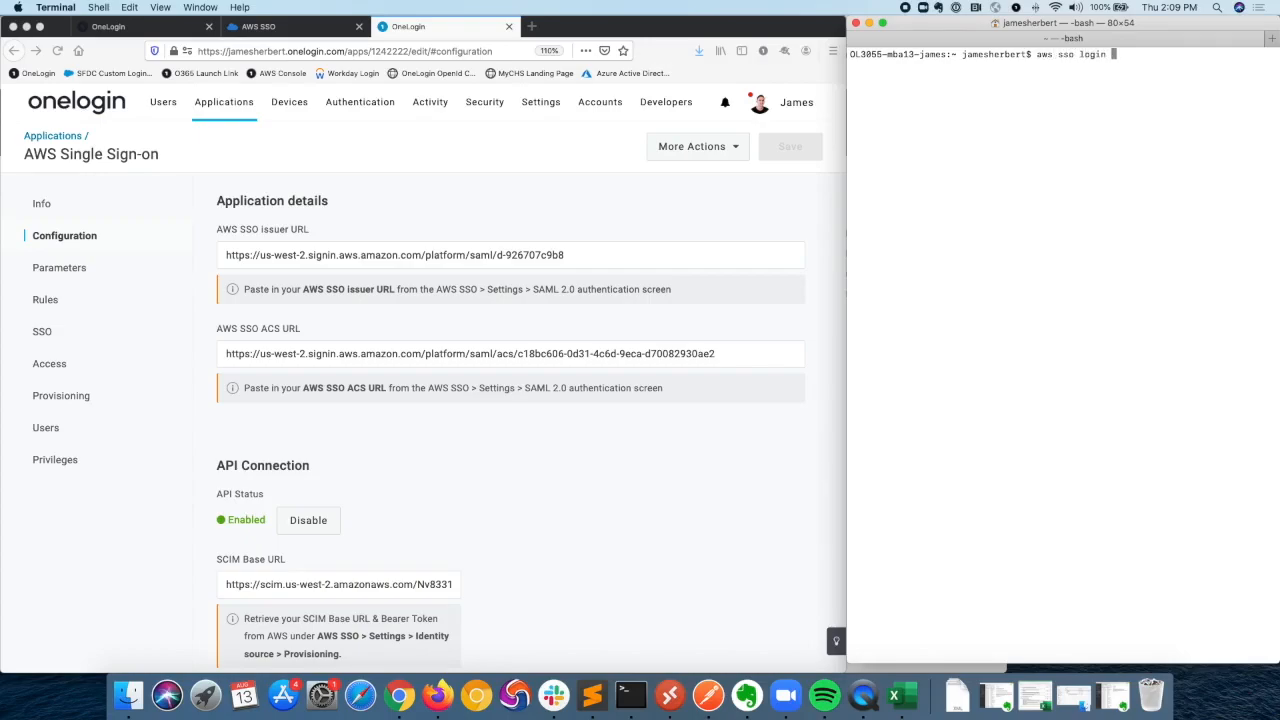
text(--profile)
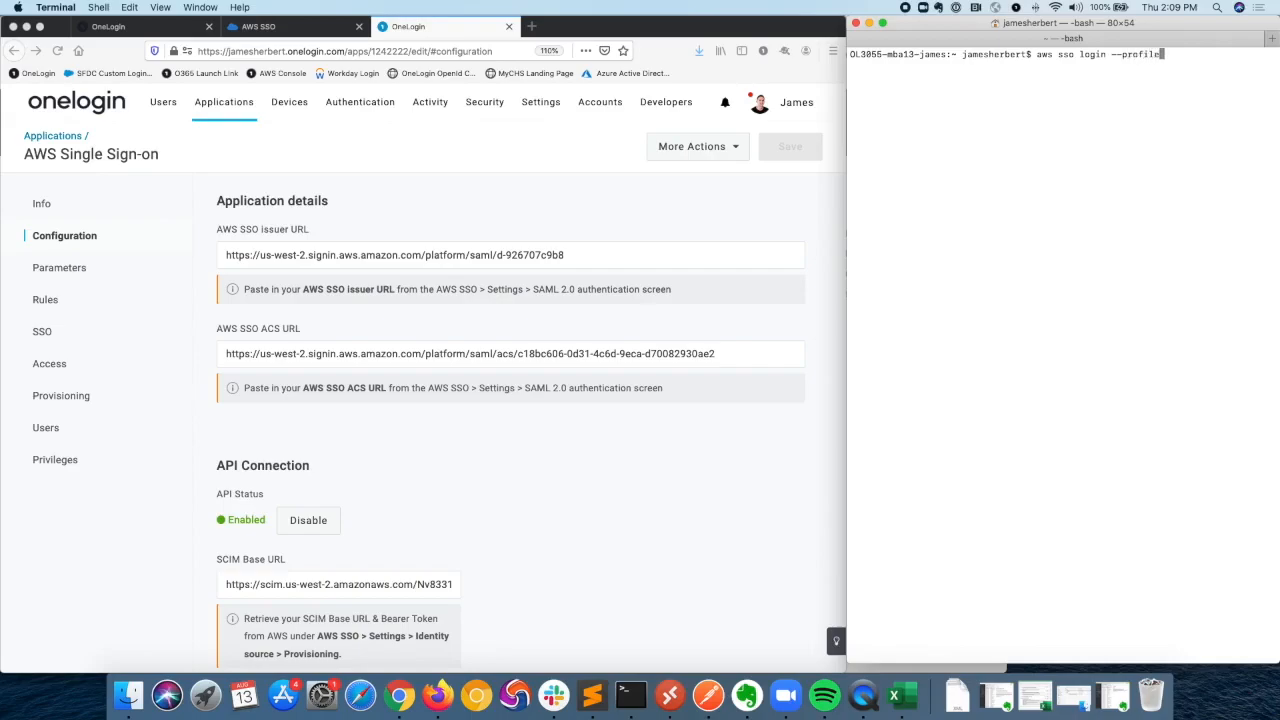
text(A)
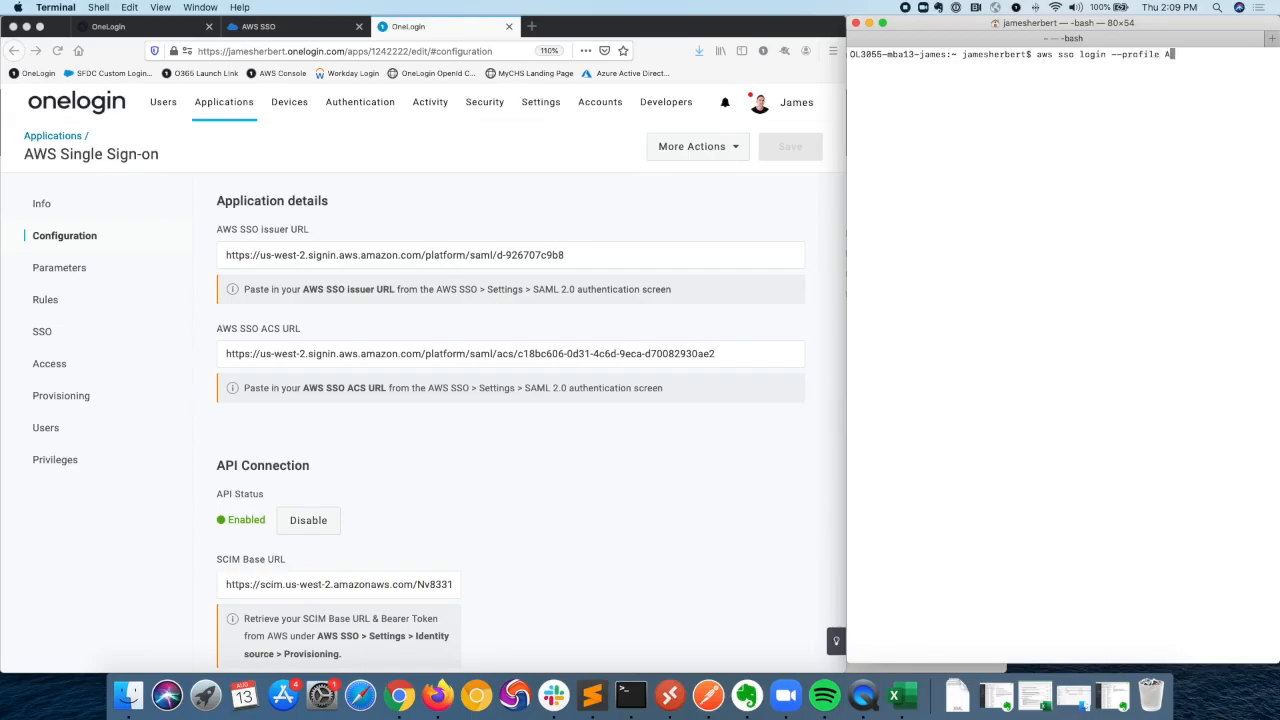
text(dmin)
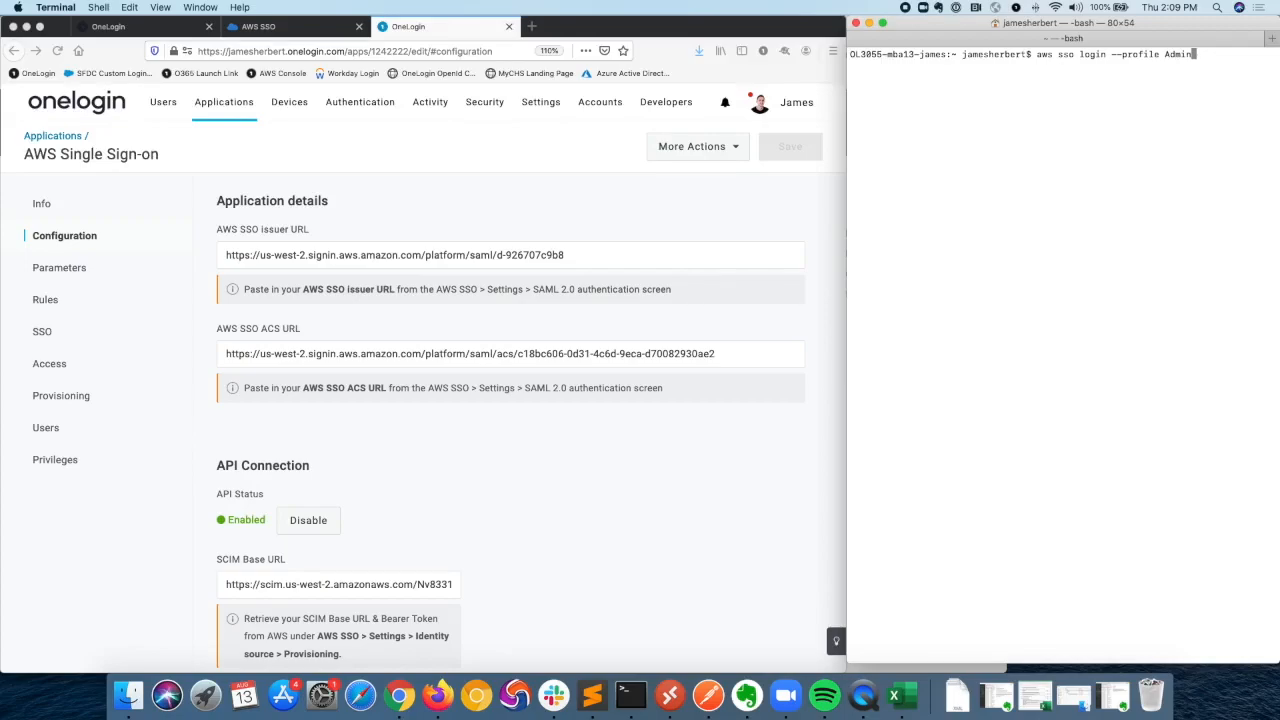
mouse_move(1048, 260)
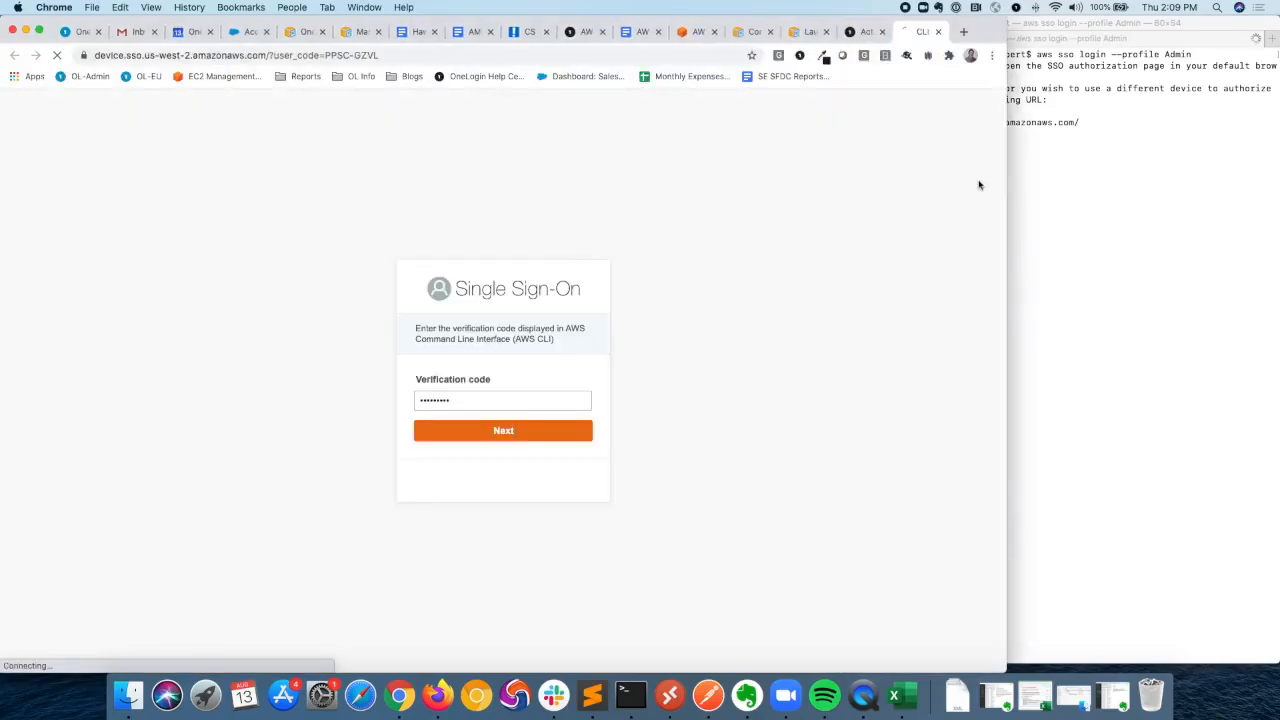
Step: Confirm the CLI verification code on the AWS SSO device page
click(504, 430)
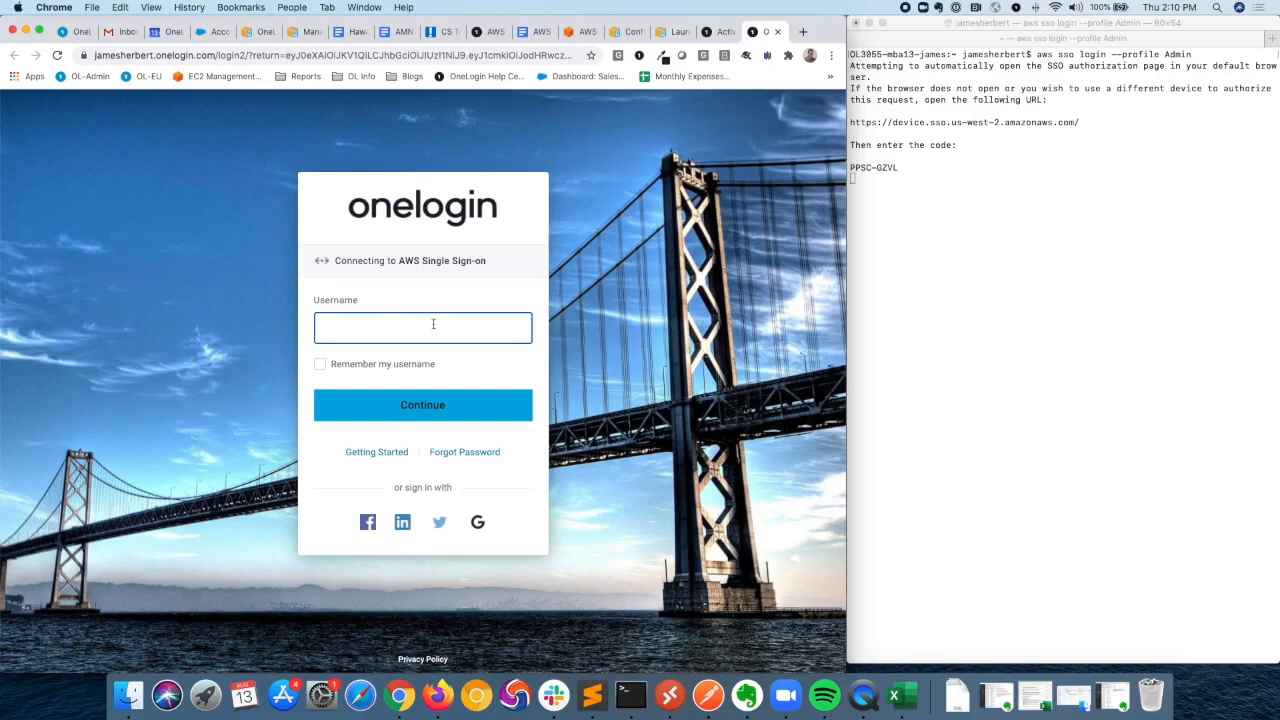
text(james.herbert)
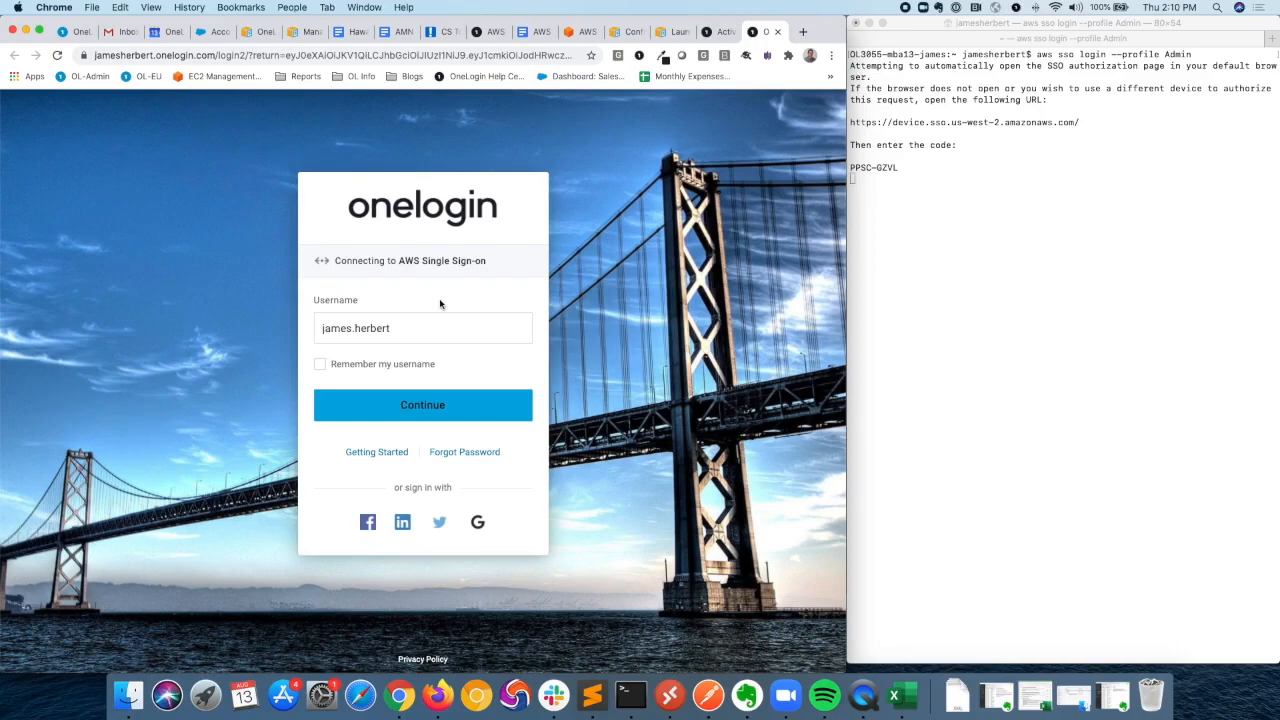
click(422, 404)
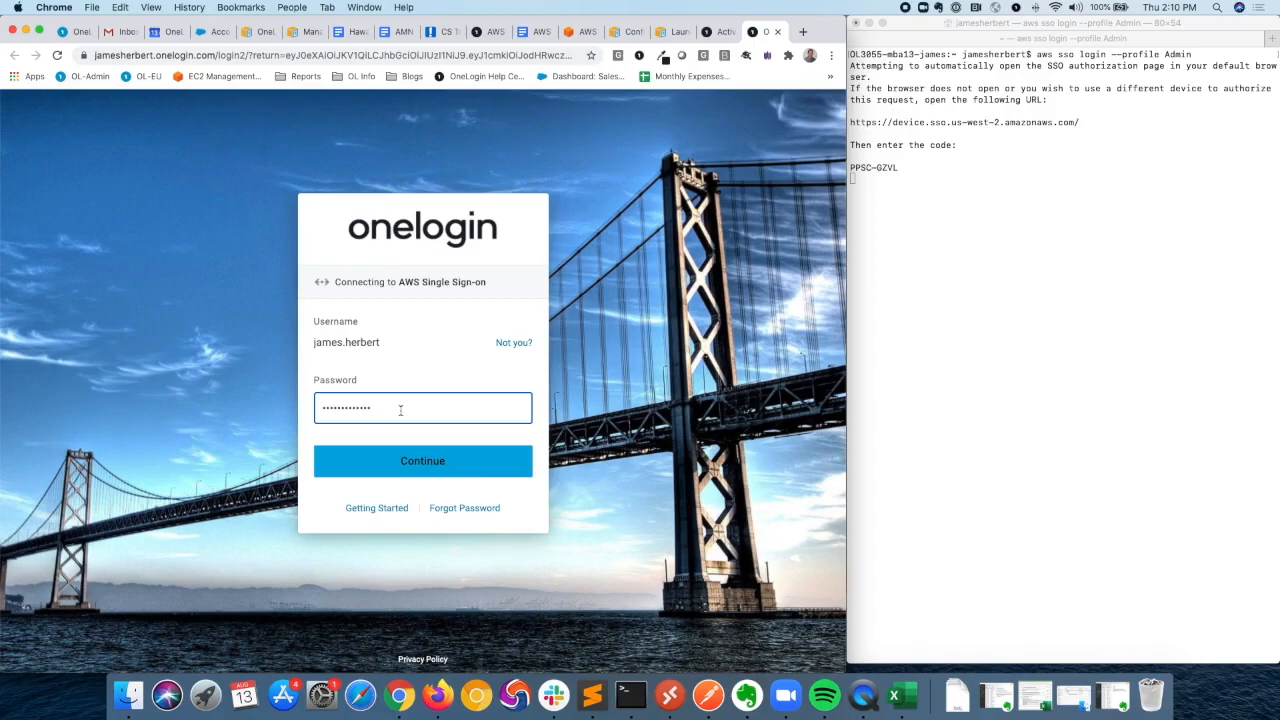
mouse_move(404, 408)
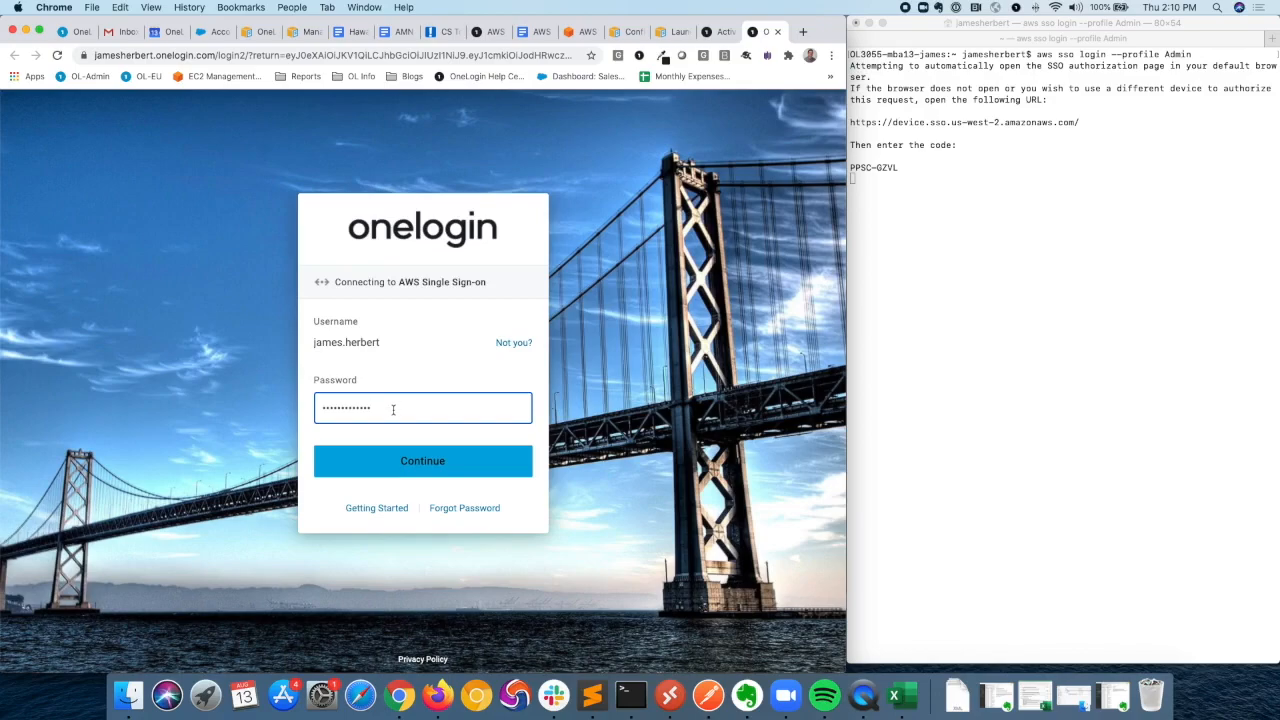
click(422, 460)
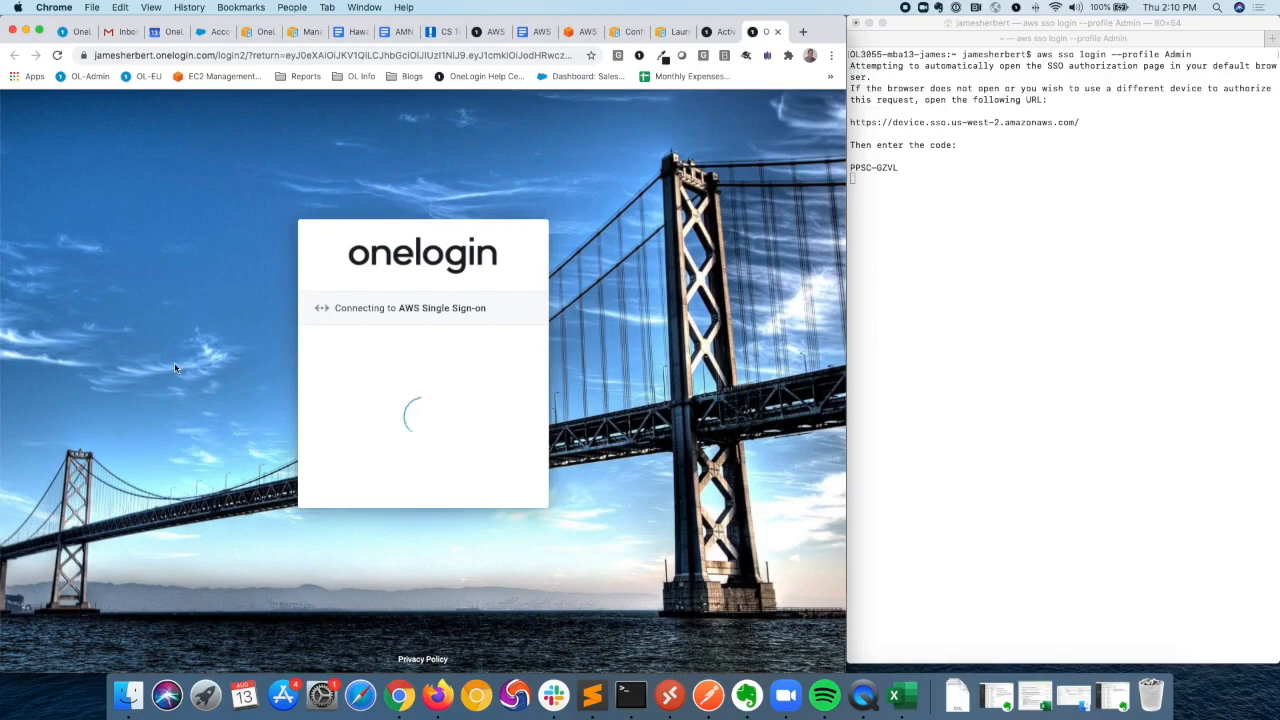
mouse_move(184, 358)
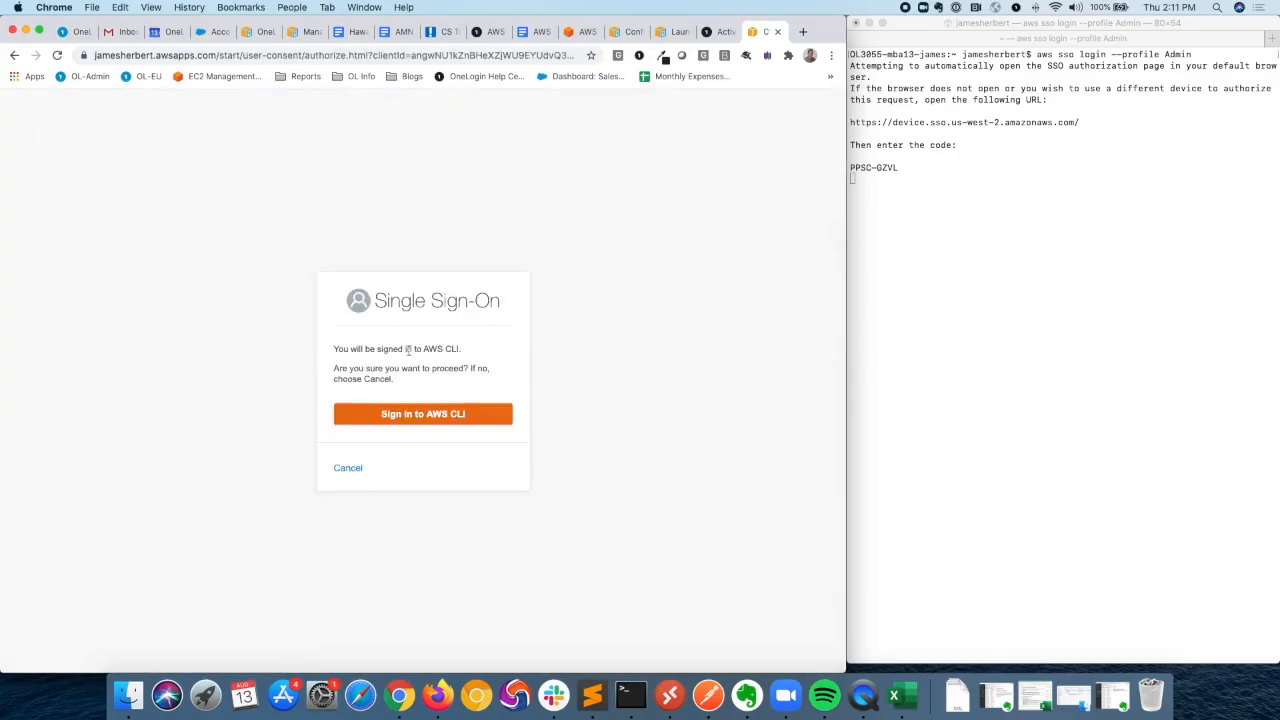
mouse_move(374, 414)
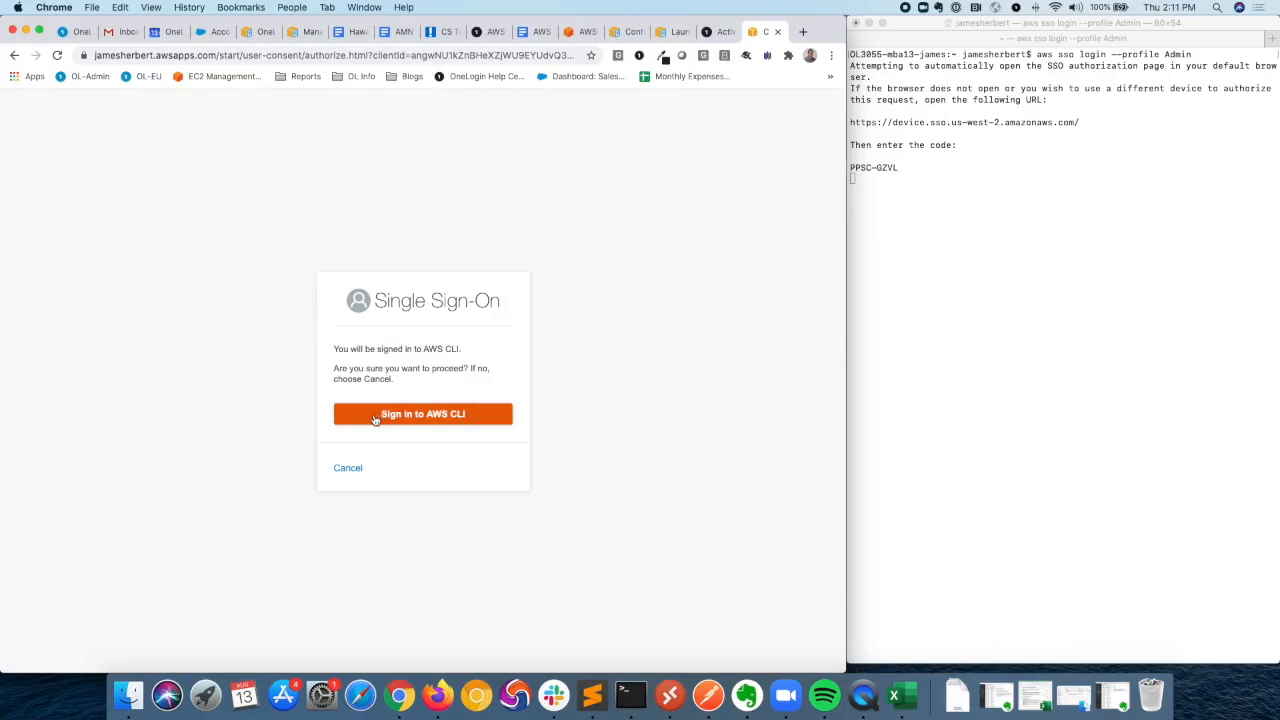
Step: Approve 'Sign in to AWS CLI' on the consent page
click(424, 412)
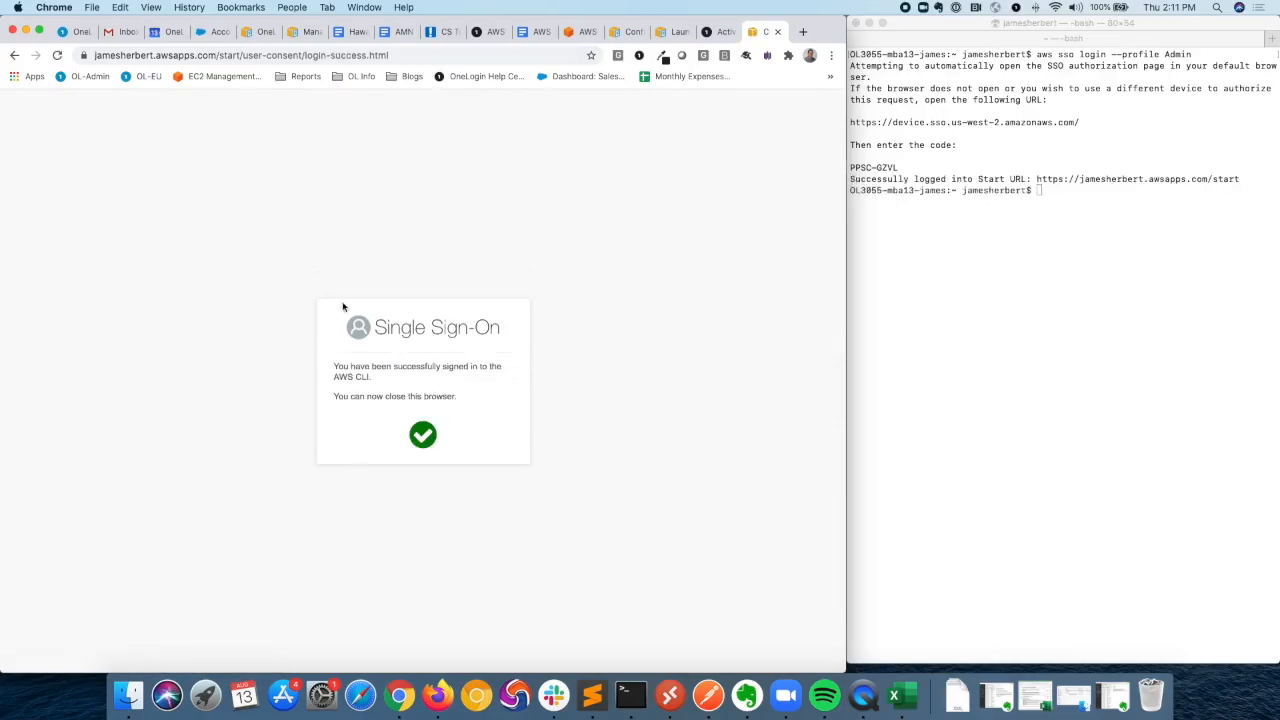
mouse_move(976, 280)
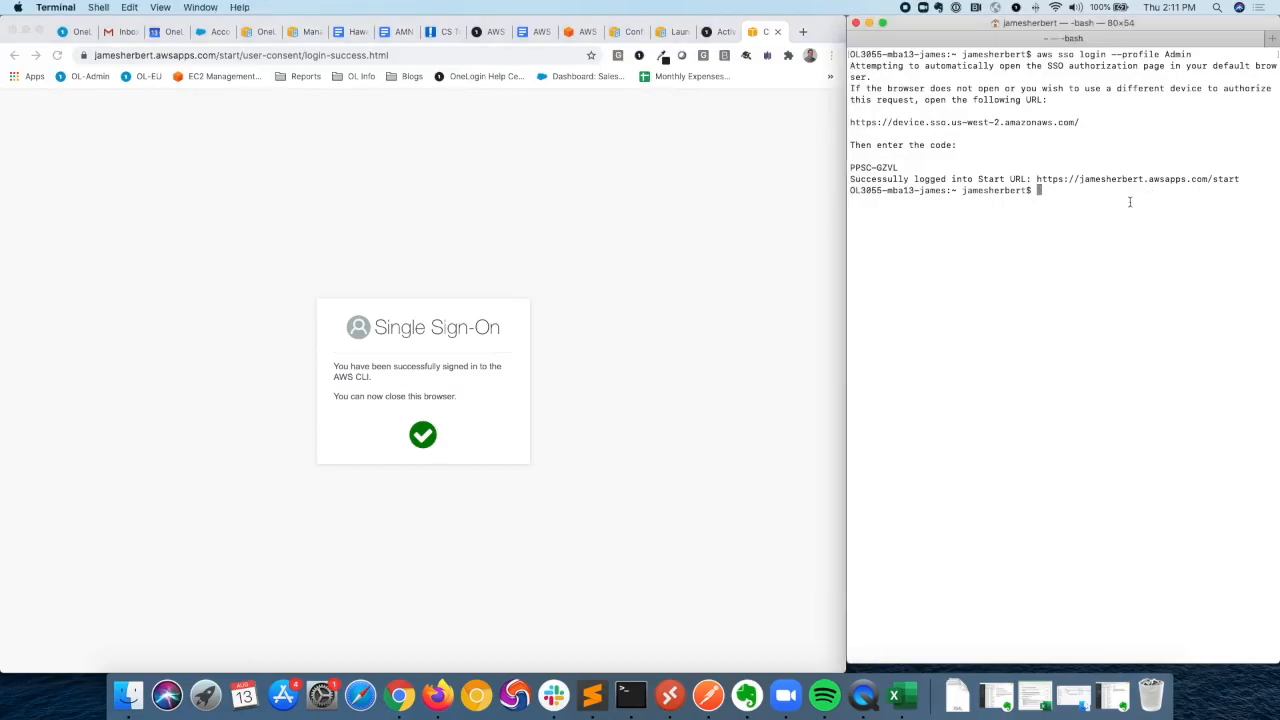
Step: Run 'aws ec2 describe-instances' to list the EC2 instances as JSON
text(aws ec2)
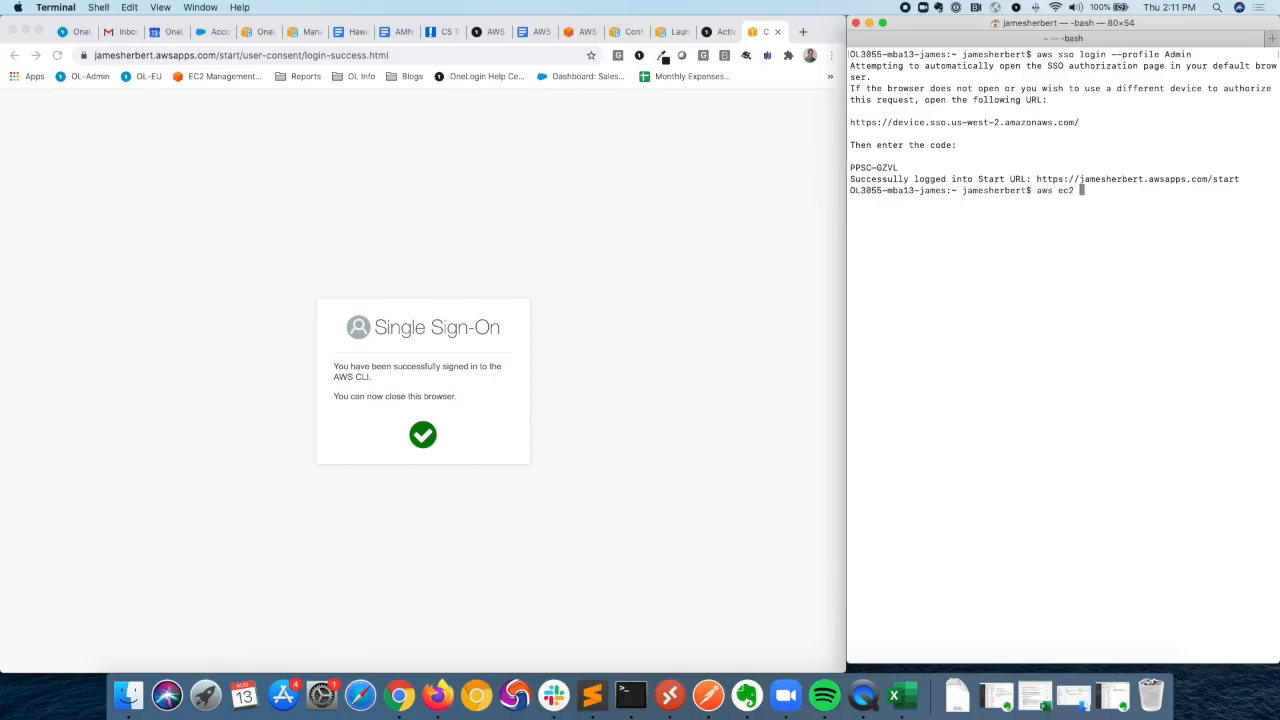
text(describe-instance)
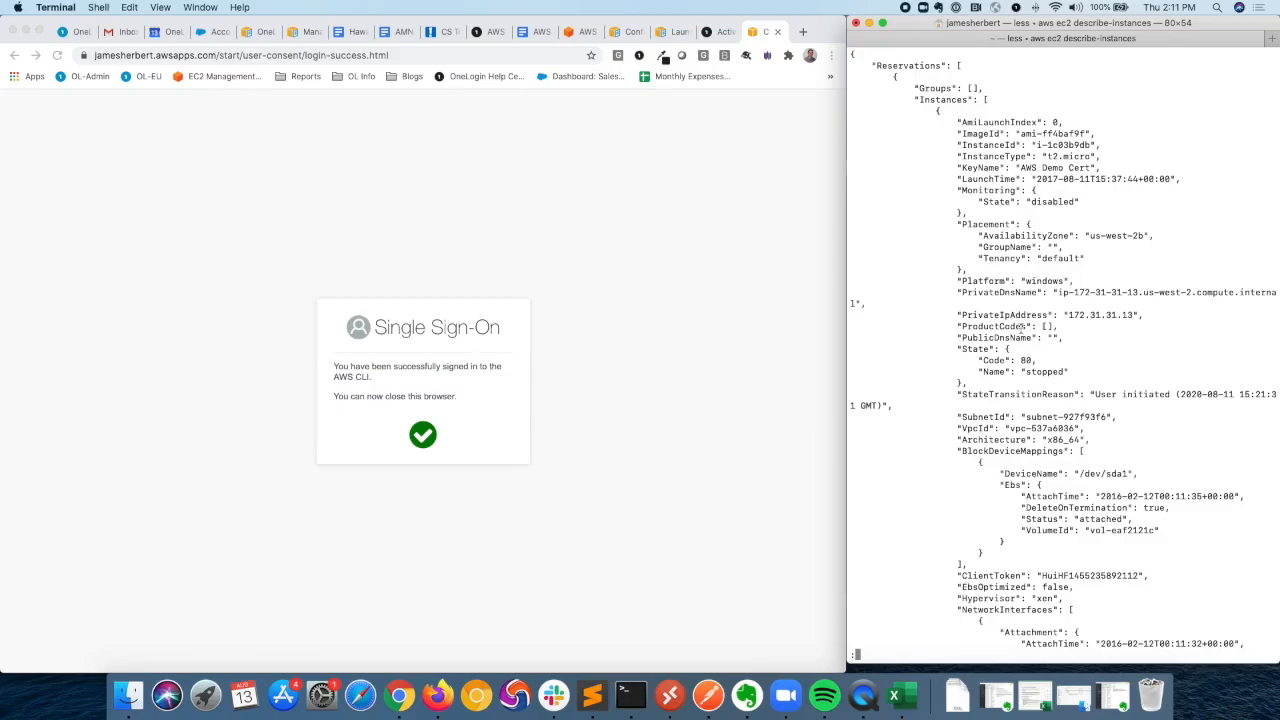
mouse_move(916, 288)
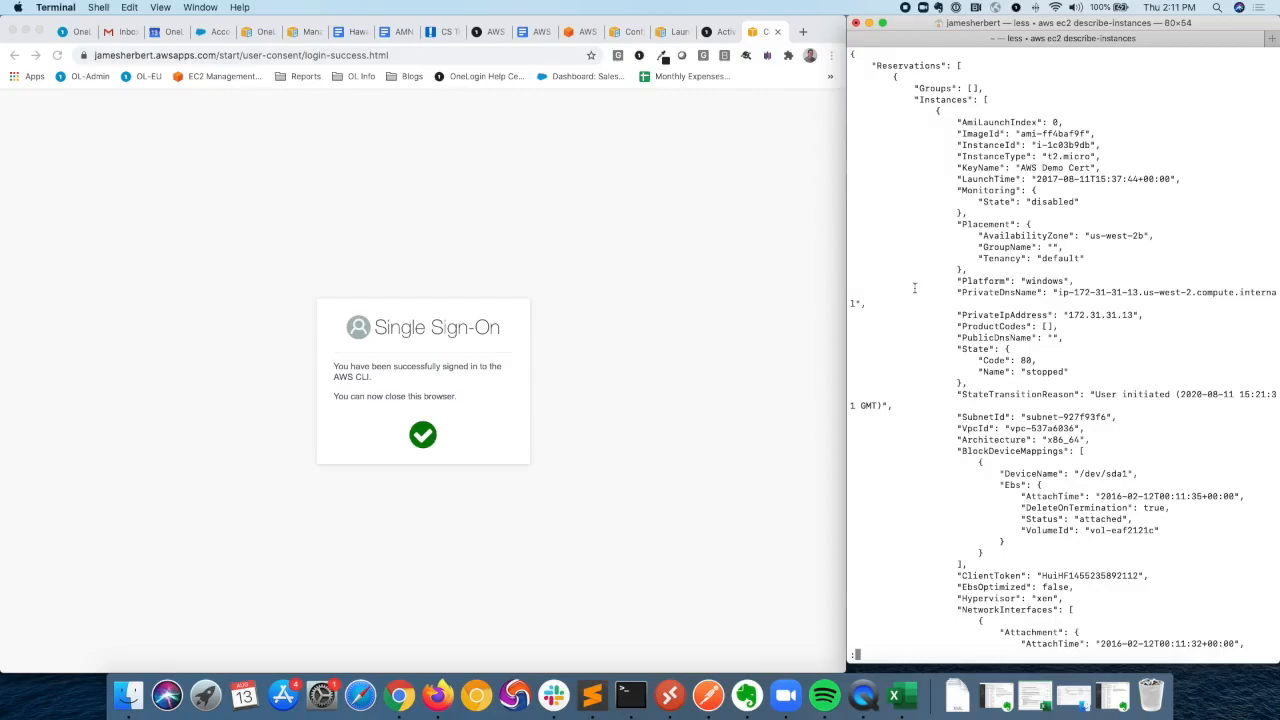